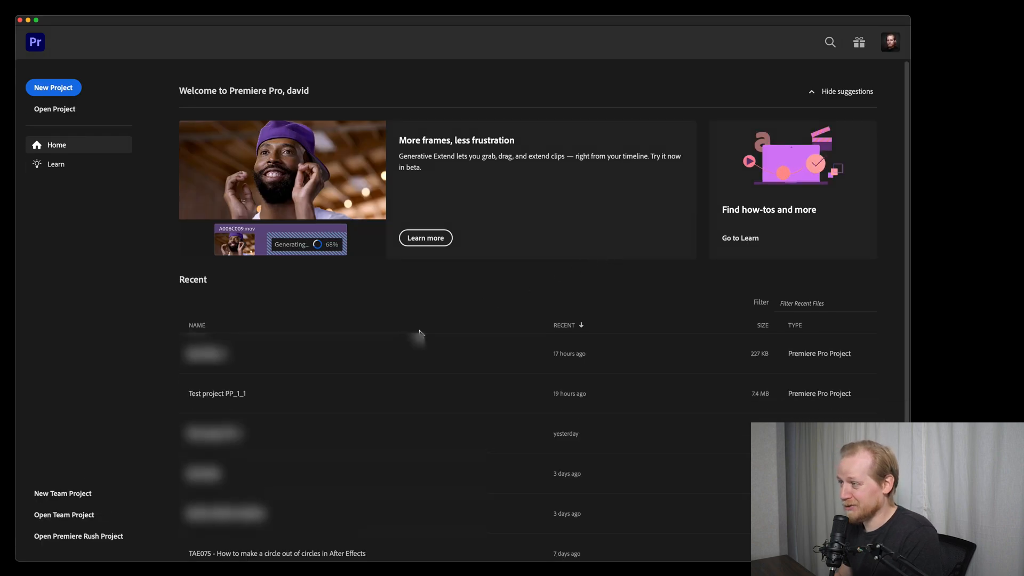
# Open the recent project 'Test project PP_1_1' from the Home screen's Recent list.
pyautogui.doubleClick(217, 393)
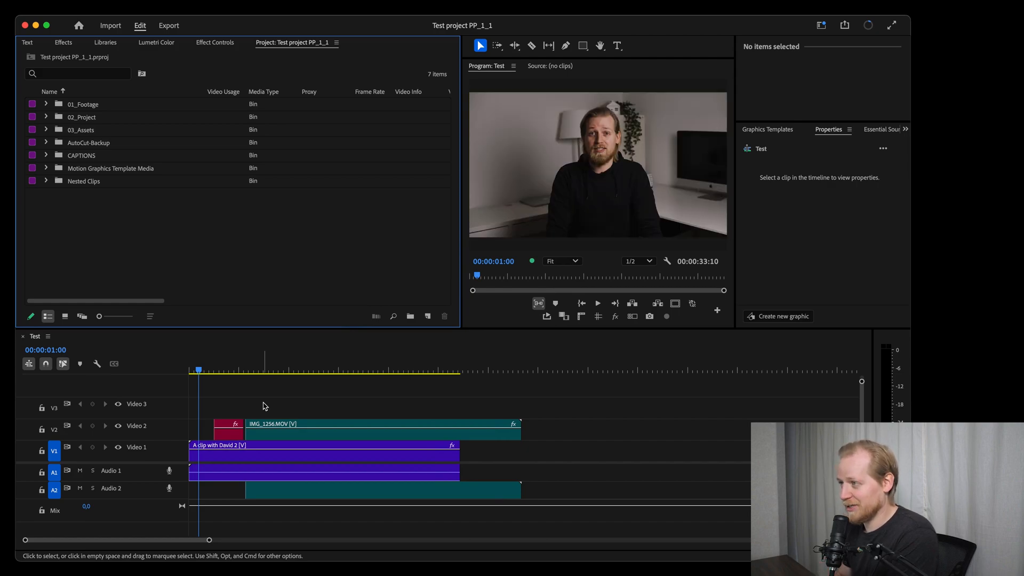
pyautogui.moveTo(296, 382)
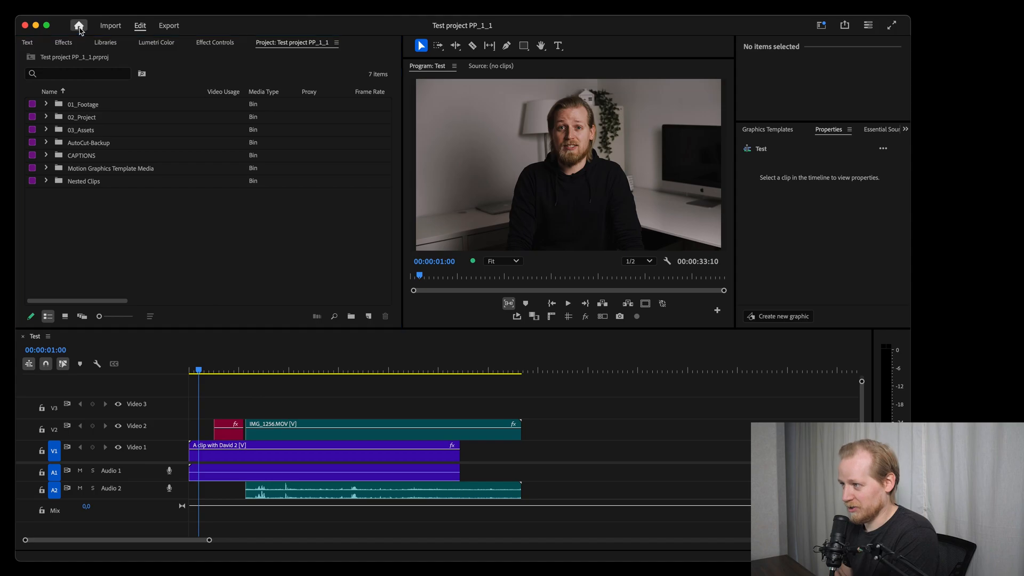
# Create a new Untitled project from the Home screen with Skip import mode kept on.
pyautogui.click(78, 25)
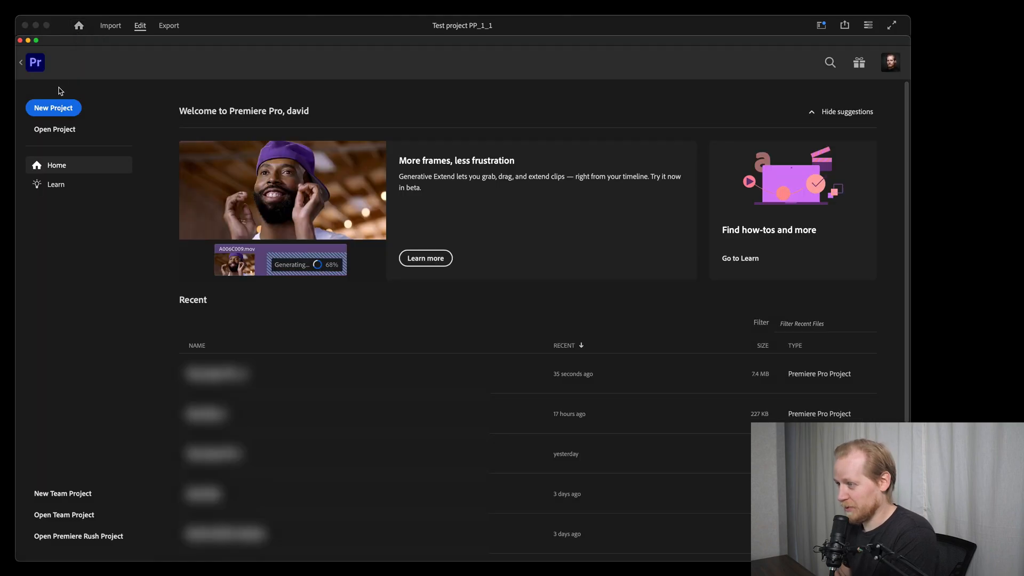
pyautogui.click(53, 108)
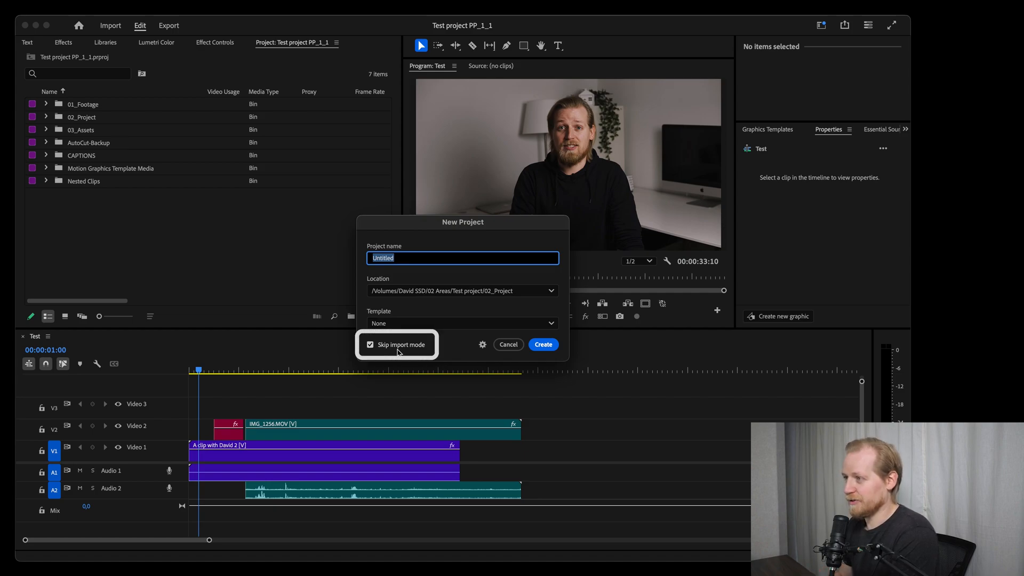
pyautogui.click(543, 345)
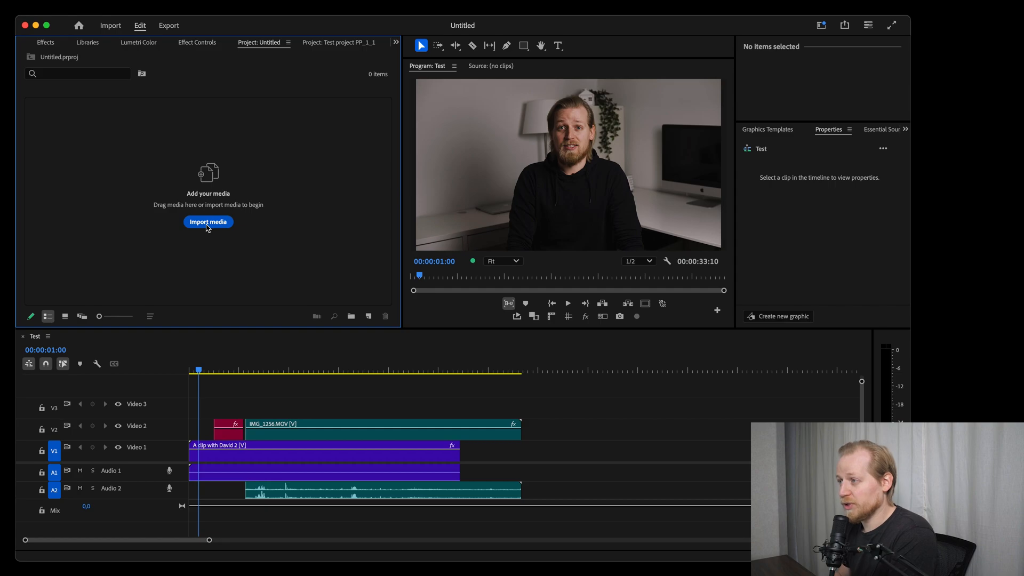
pyautogui.moveTo(144, 113)
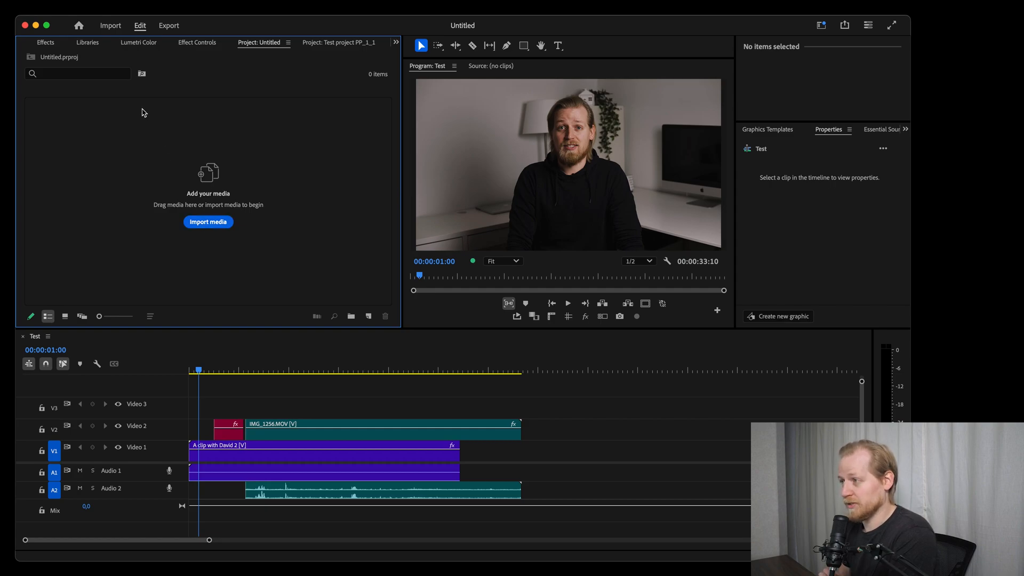
pyautogui.click(139, 25)
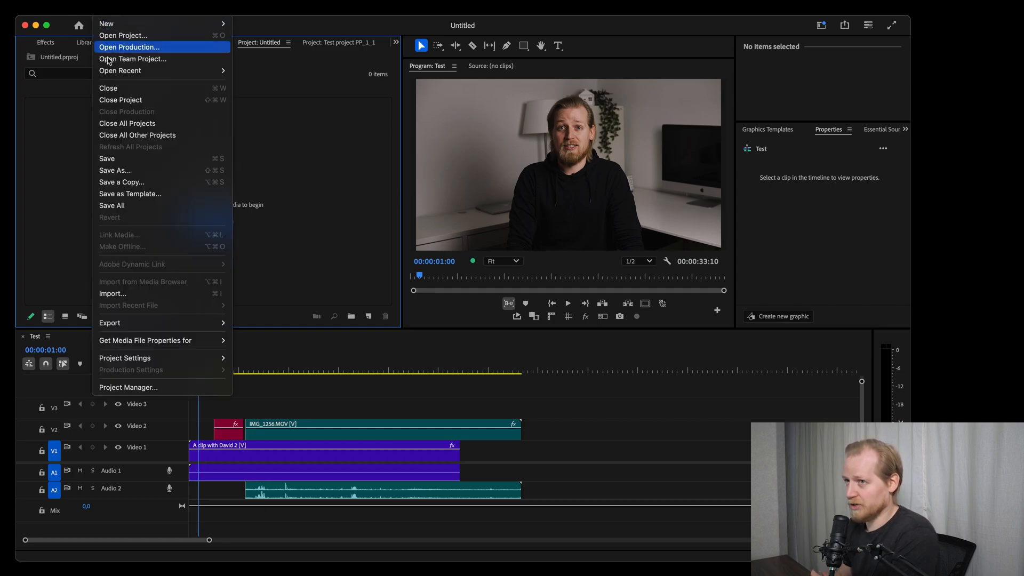
pyautogui.moveTo(237, 214)
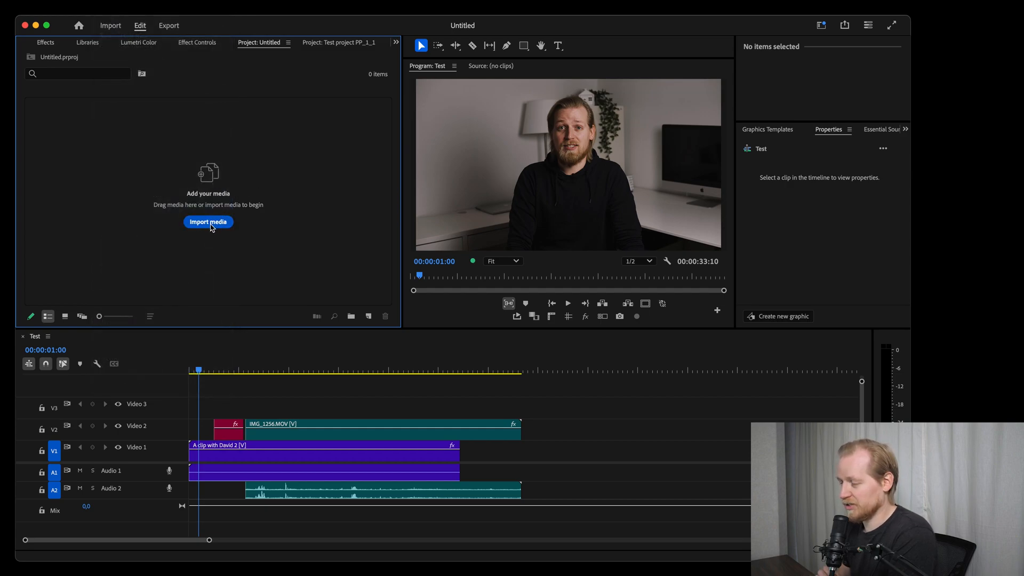
pyautogui.click(208, 222)
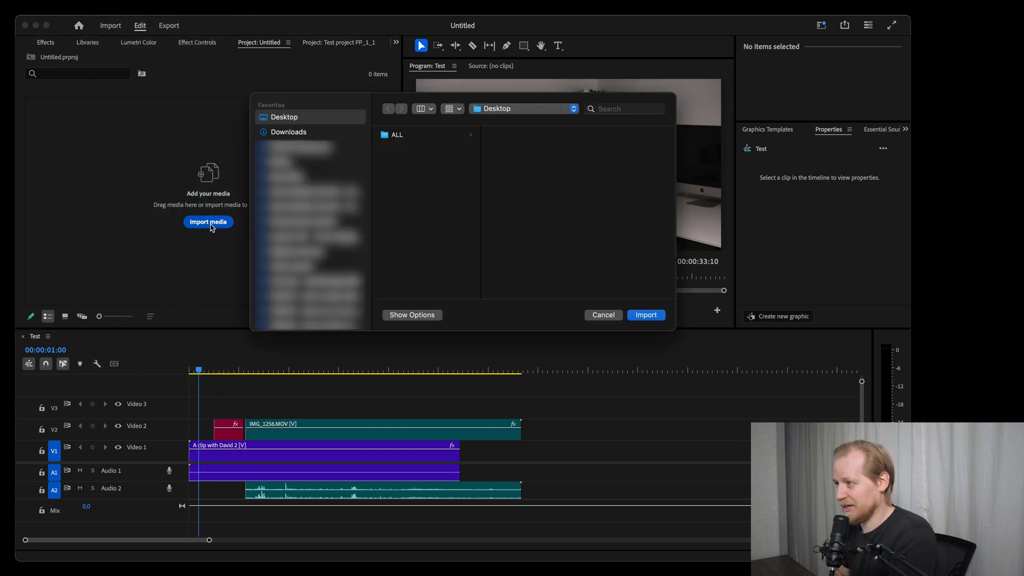
pyautogui.moveTo(596, 313)
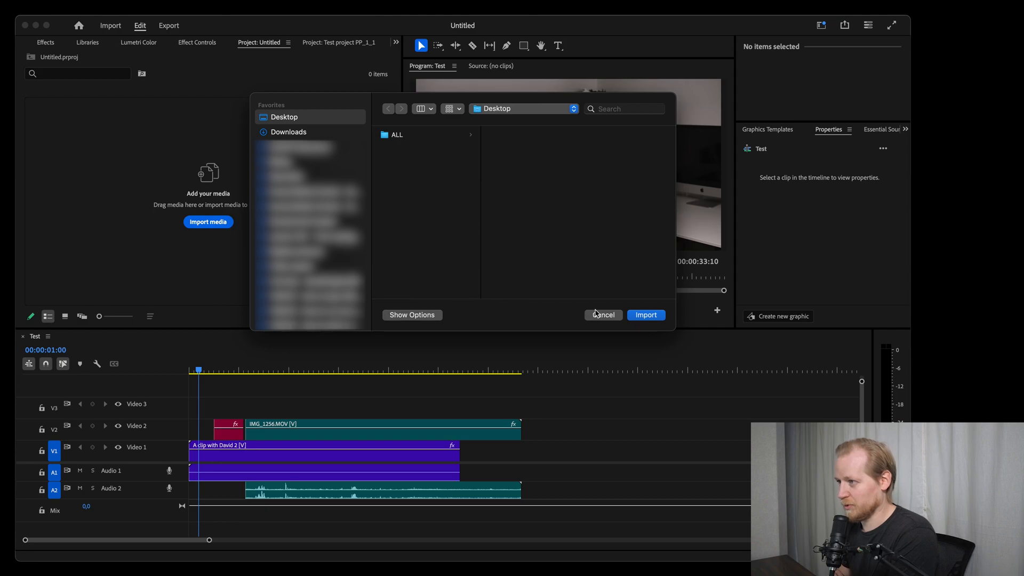
pyautogui.click(603, 315)
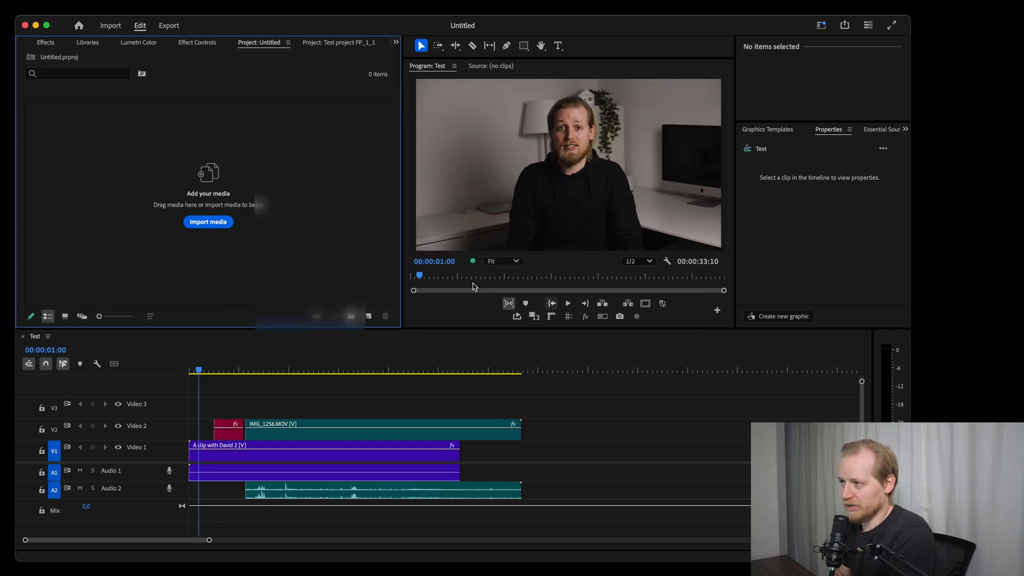
pyautogui.moveTo(333, 235)
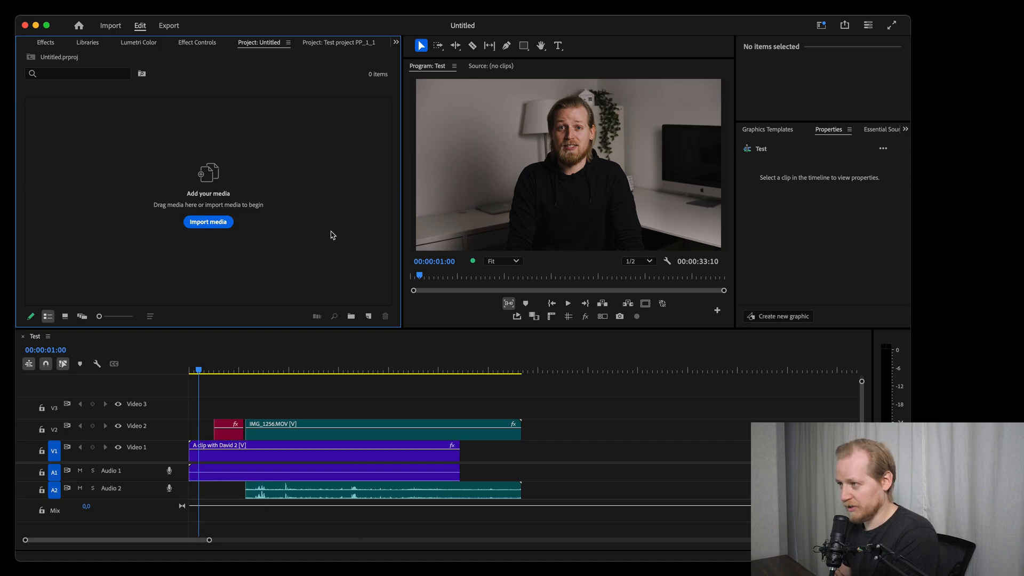
pyautogui.moveTo(327, 237)
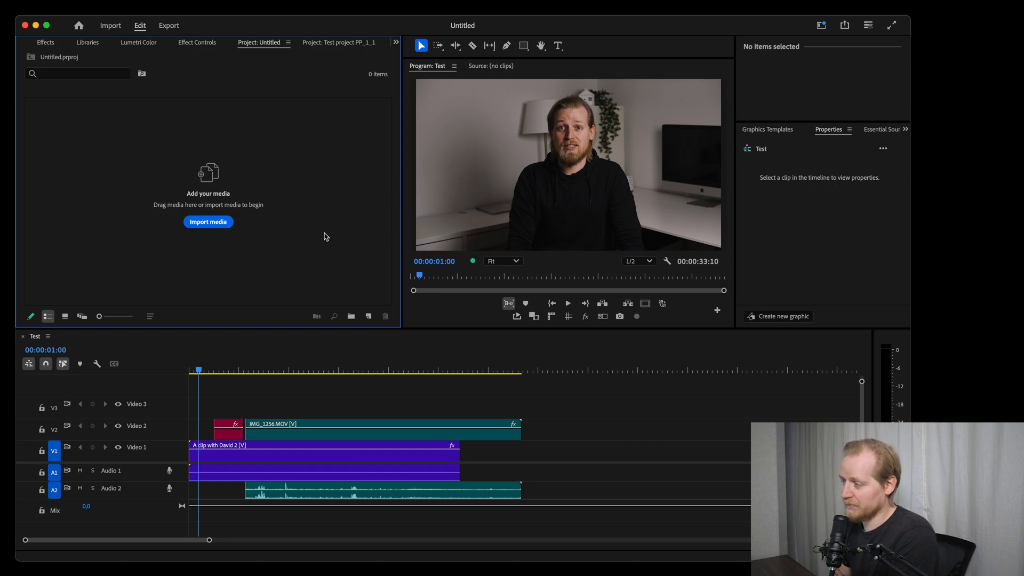
pyautogui.moveTo(47, 317)
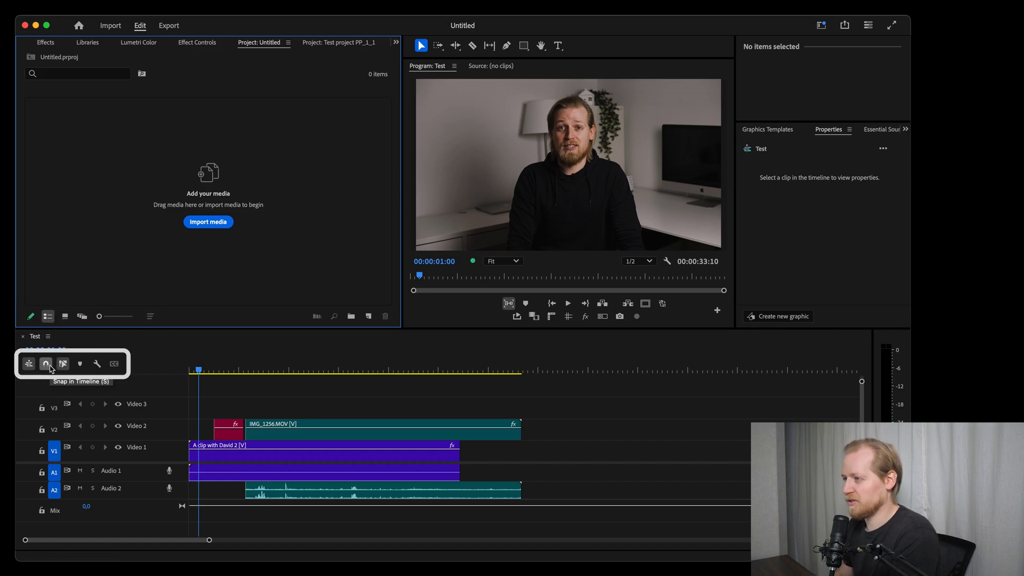
pyautogui.moveTo(502, 318)
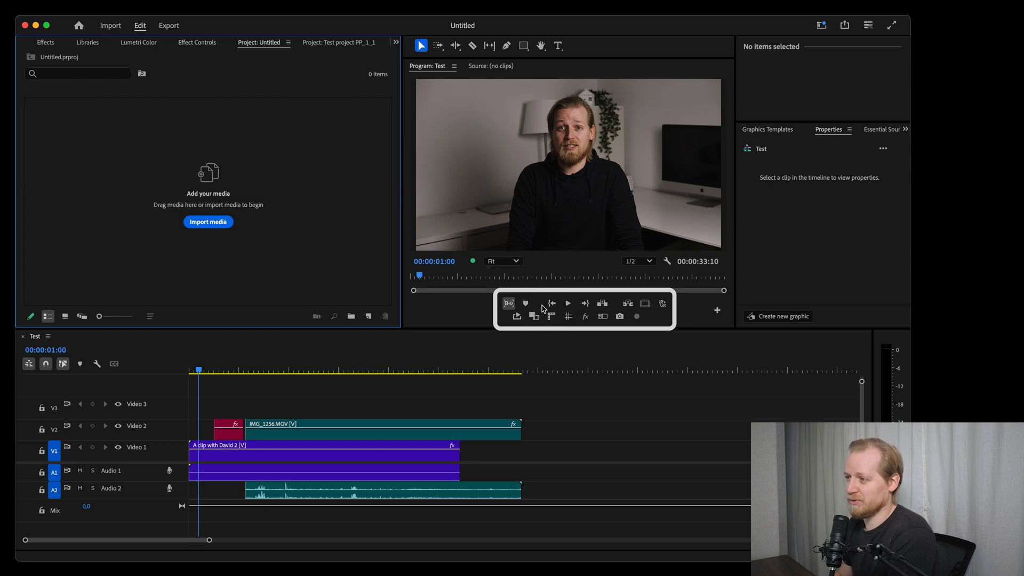
pyautogui.moveTo(552, 303)
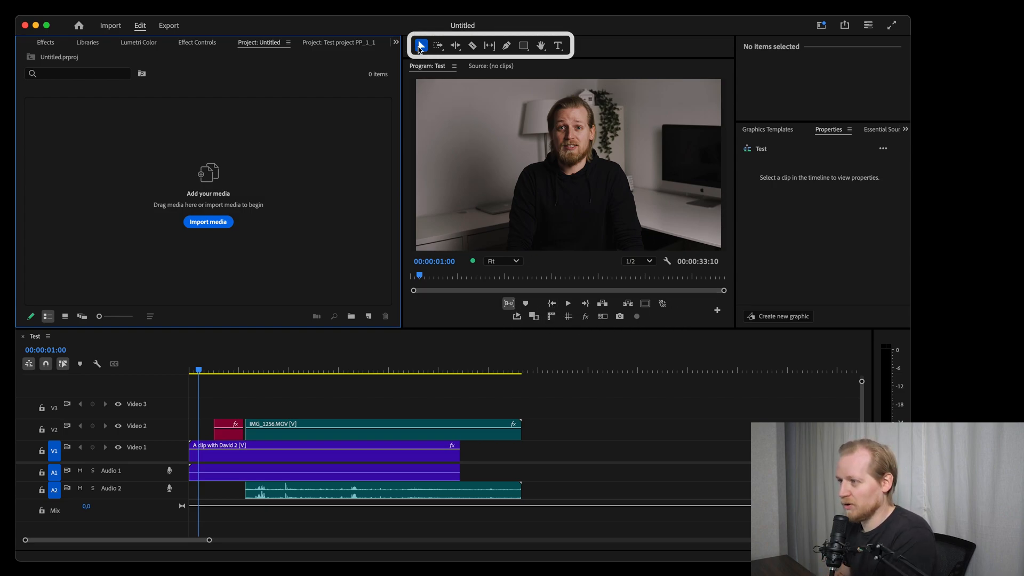
pyautogui.click(472, 46)
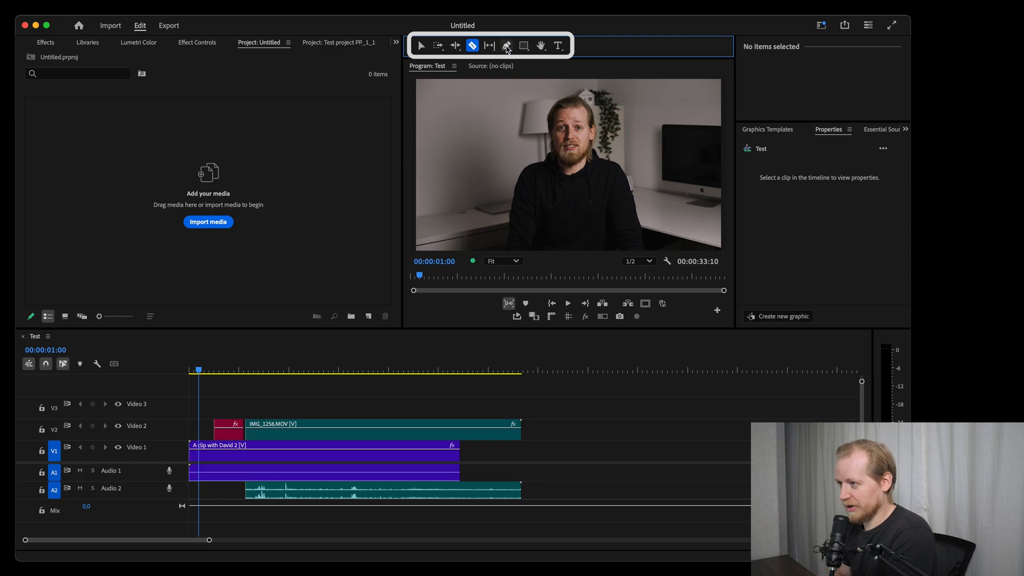
pyautogui.click(420, 46)
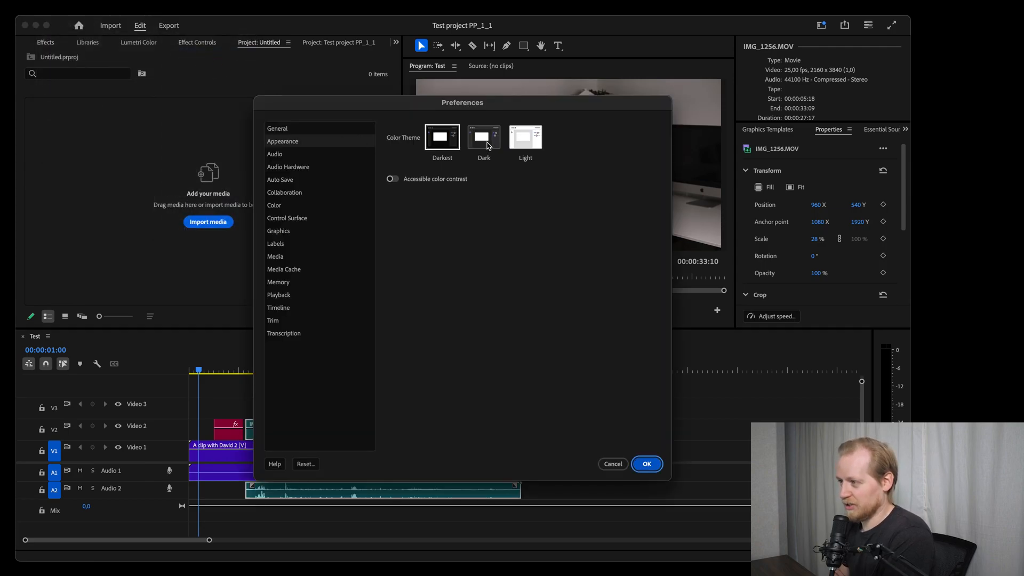
# Preview the Dark and Light themes, return to Darkest, and toggle accessible color contrast on and off.
pyautogui.click(484, 137)
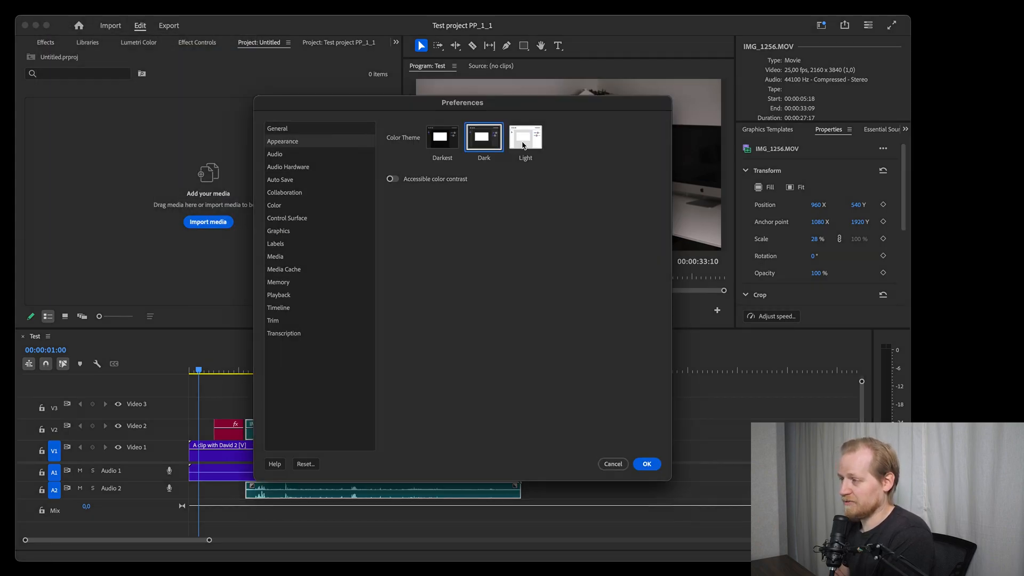
pyautogui.click(526, 137)
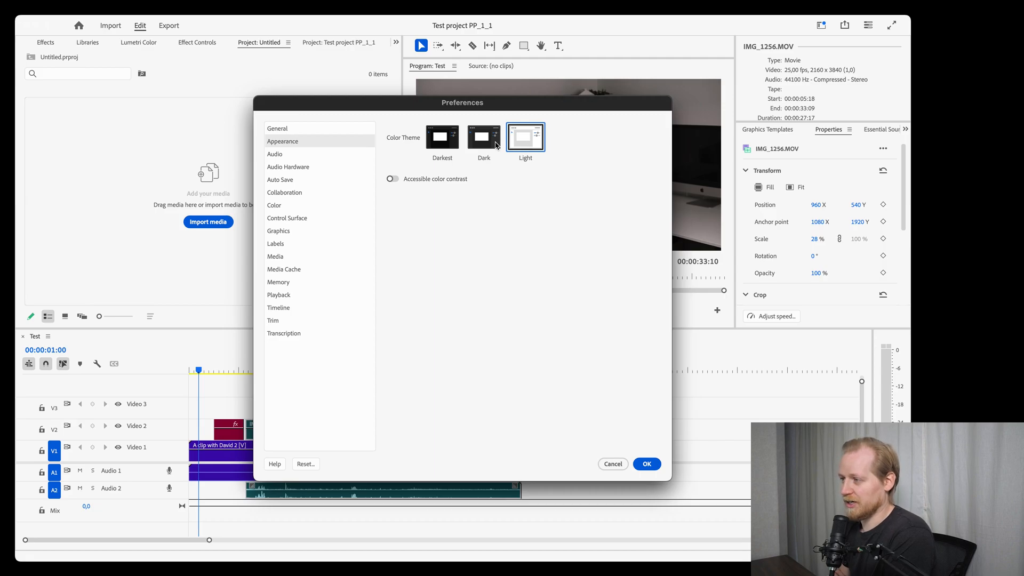
pyautogui.click(442, 137)
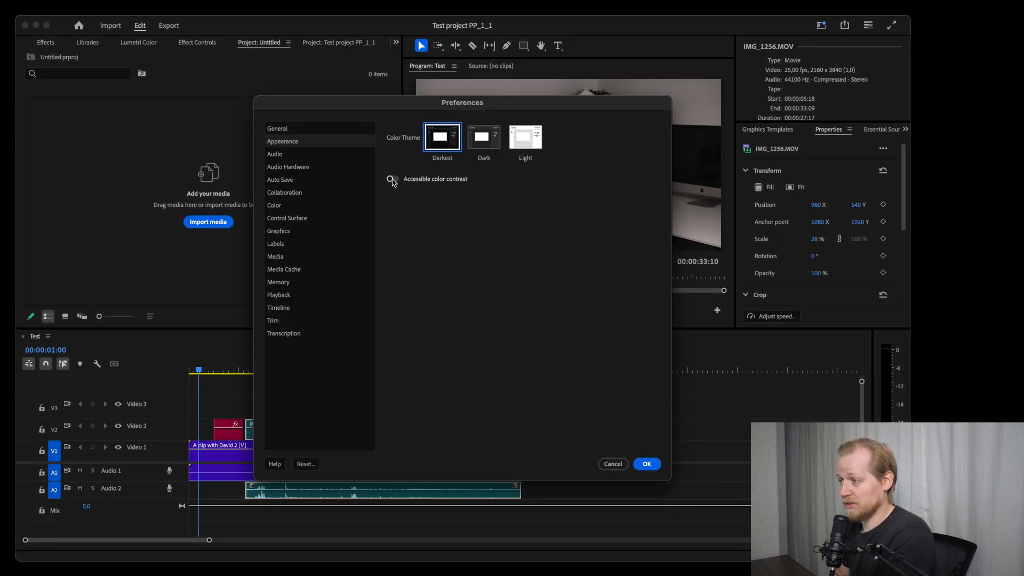
pyautogui.click(393, 179)
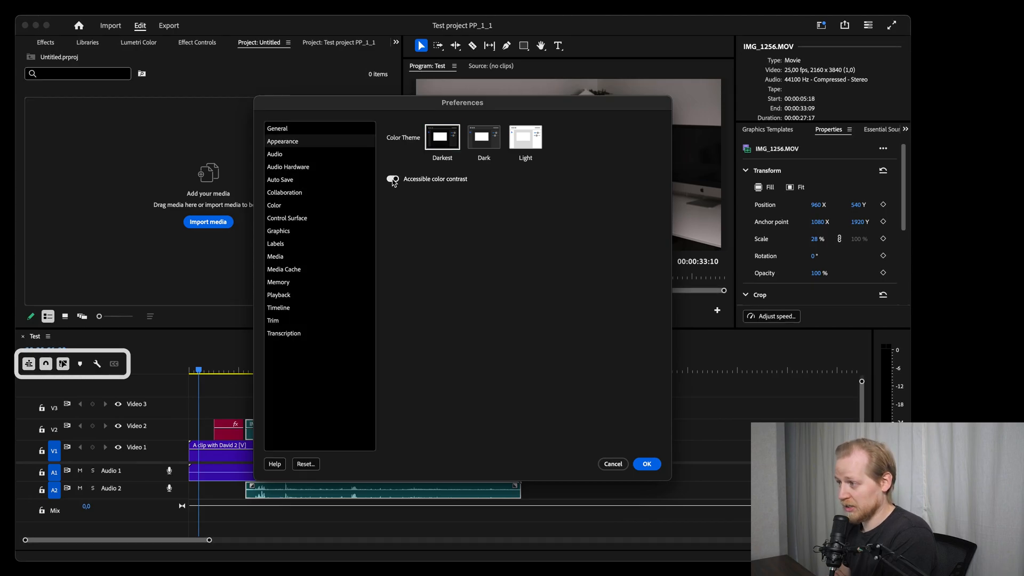
pyautogui.click(393, 179)
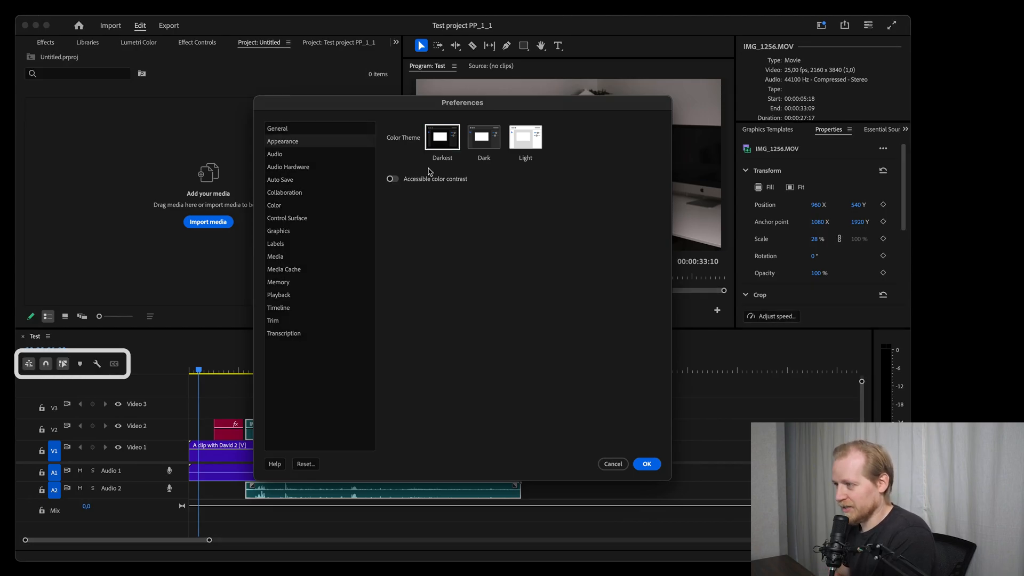
# Try Dark and Light with accessible contrast again, keep Darkest and confirm the preferences.
pyautogui.click(484, 137)
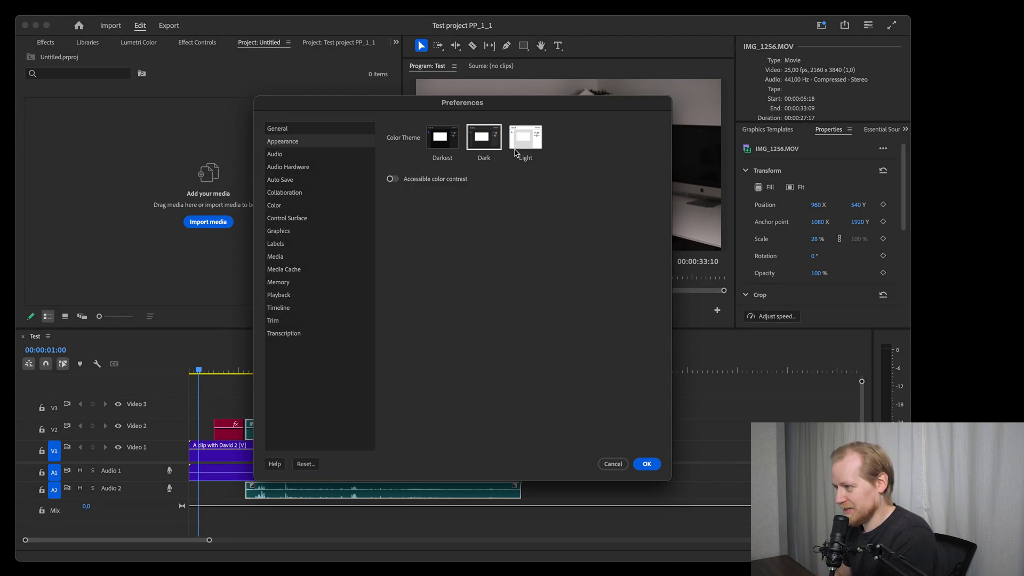
pyautogui.click(525, 138)
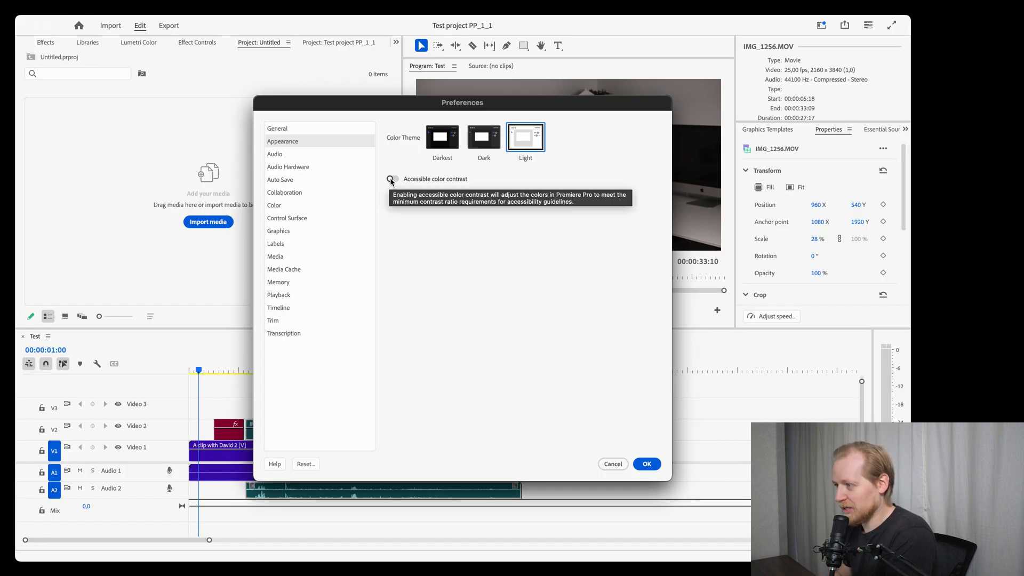
pyautogui.click(392, 178)
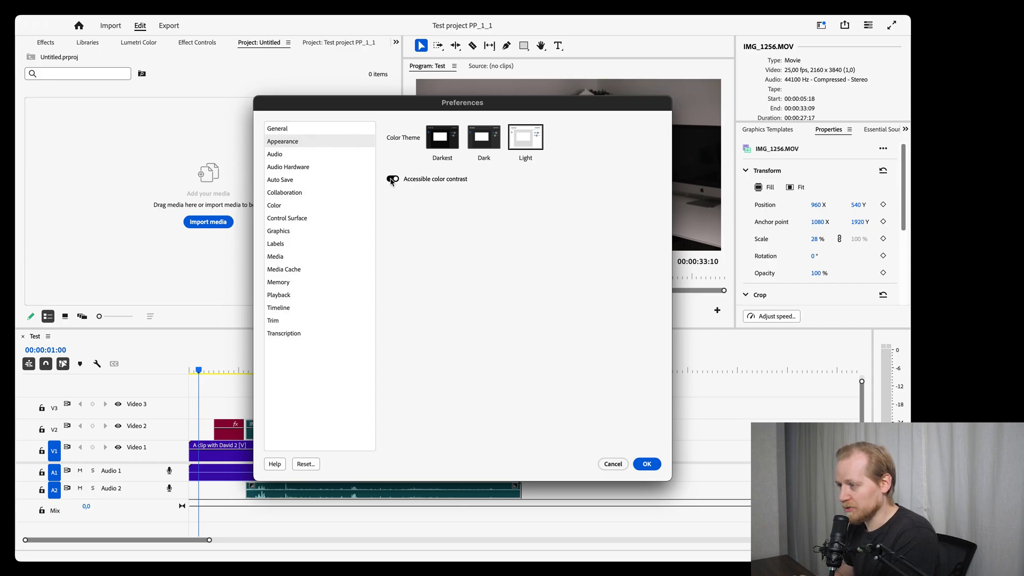
pyautogui.click(392, 179)
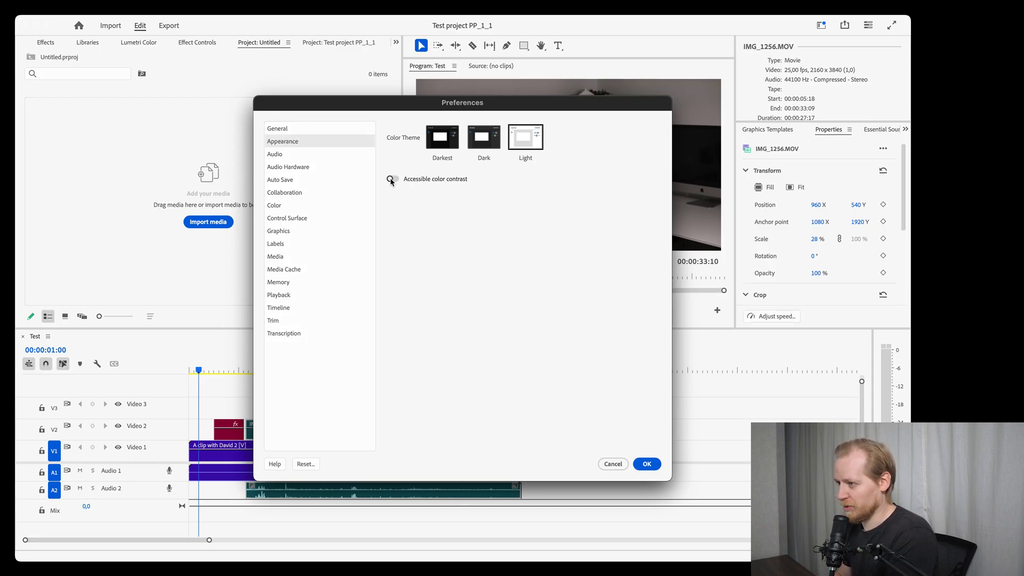
pyautogui.click(442, 137)
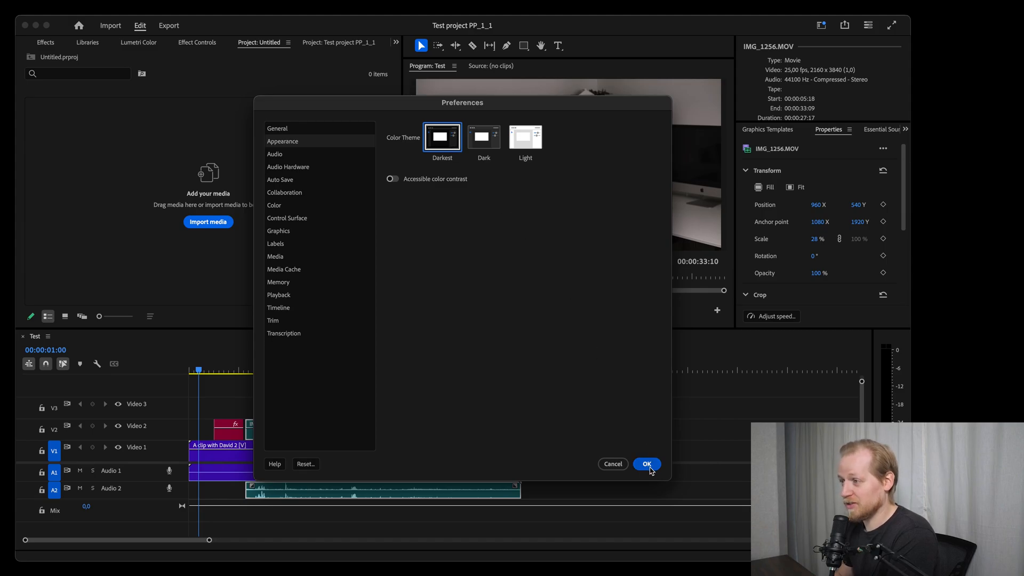
pyautogui.click(646, 464)
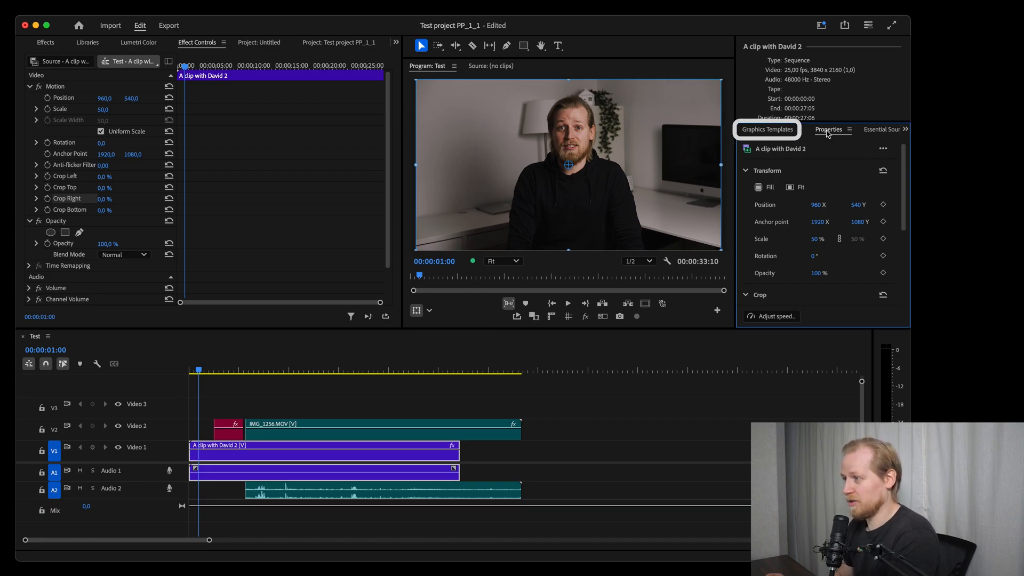
# Show the New Text Layer graphic's properties, then the Graphics Templates library.
pyautogui.click(828, 129)
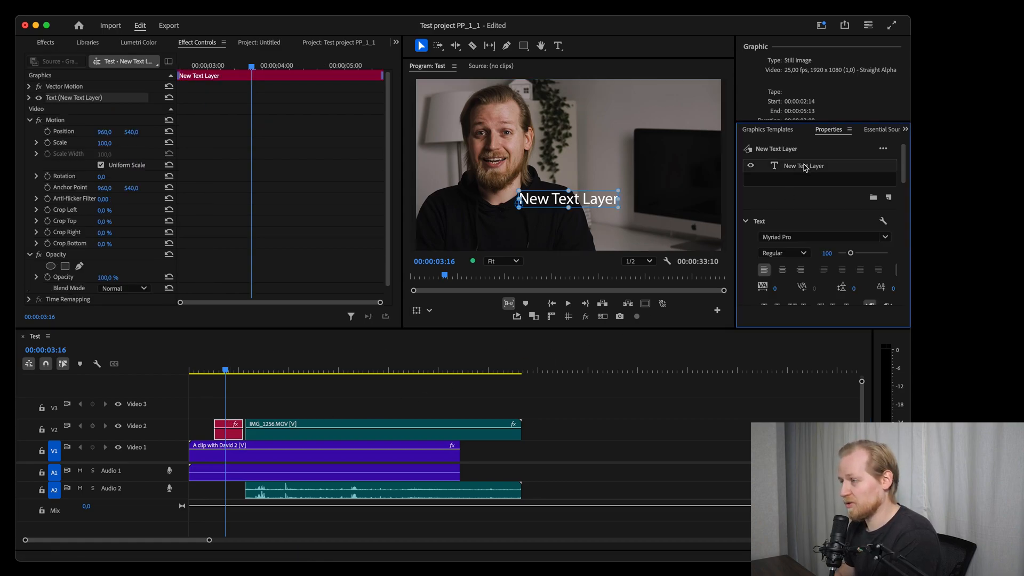
pyautogui.click(767, 129)
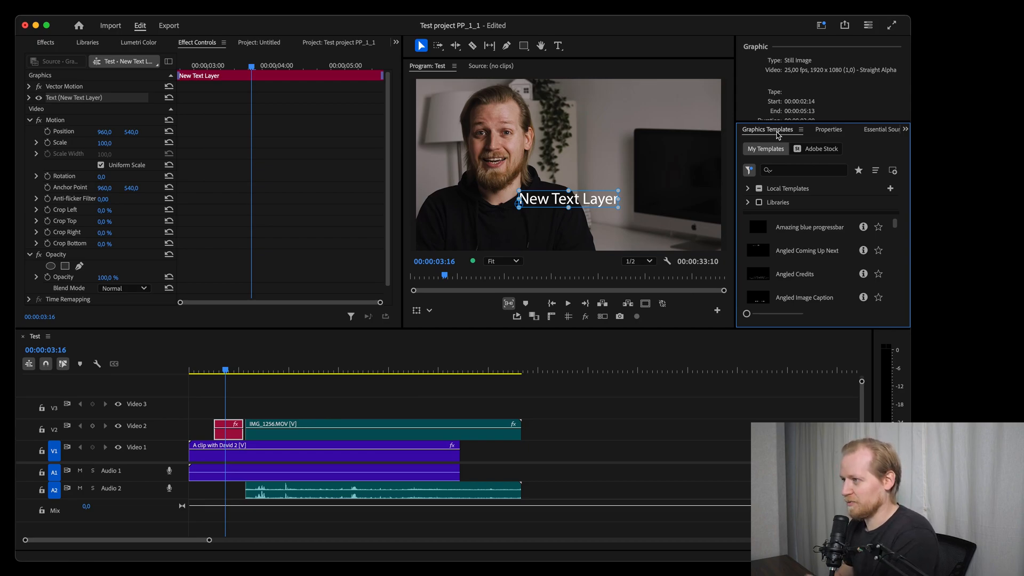
# Reset the David clip's scale to 50%, drop its volume to about -17 dB and back to 0 dB, then reach its speed settings.
pyautogui.click(829, 129)
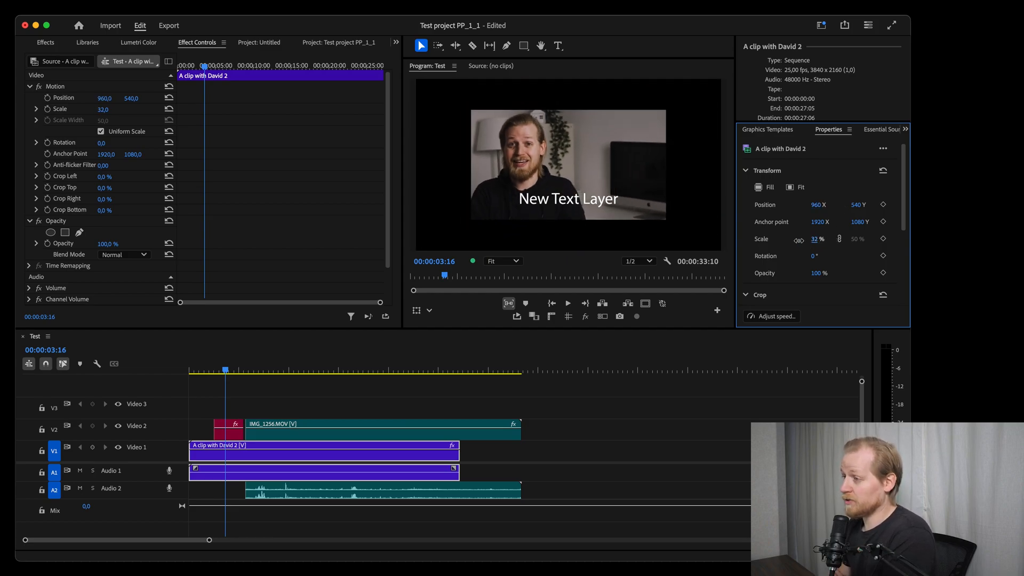
pyautogui.click(764, 187)
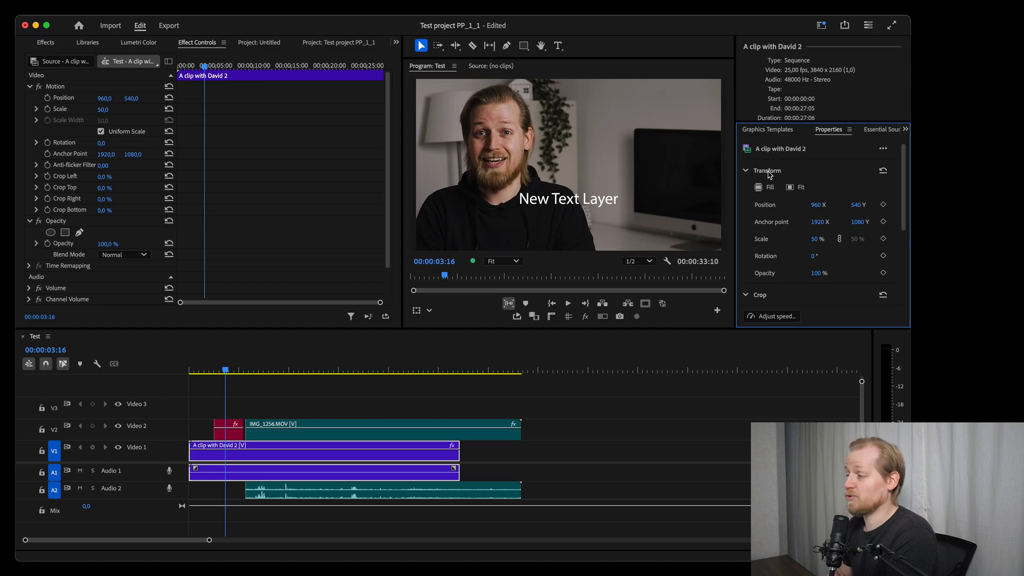
pyautogui.click(746, 170)
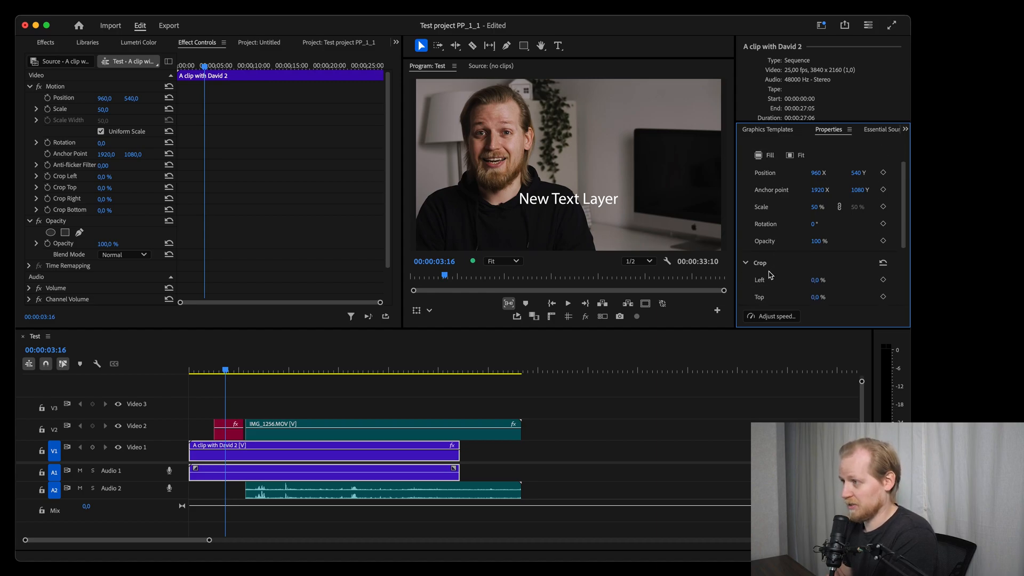
pyautogui.scroll(-3)
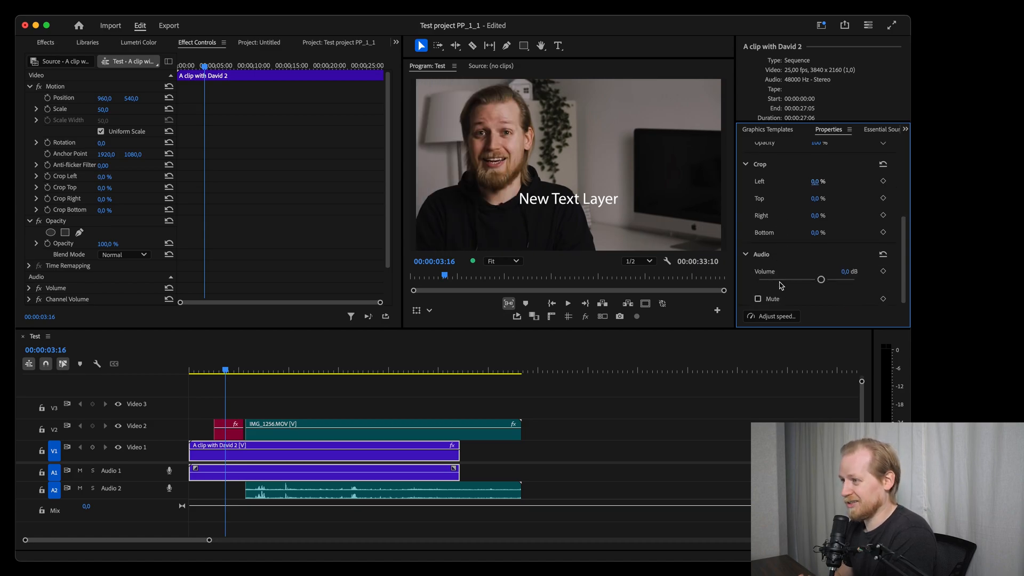
pyautogui.moveTo(821, 279); pyautogui.dragTo(786, 280)
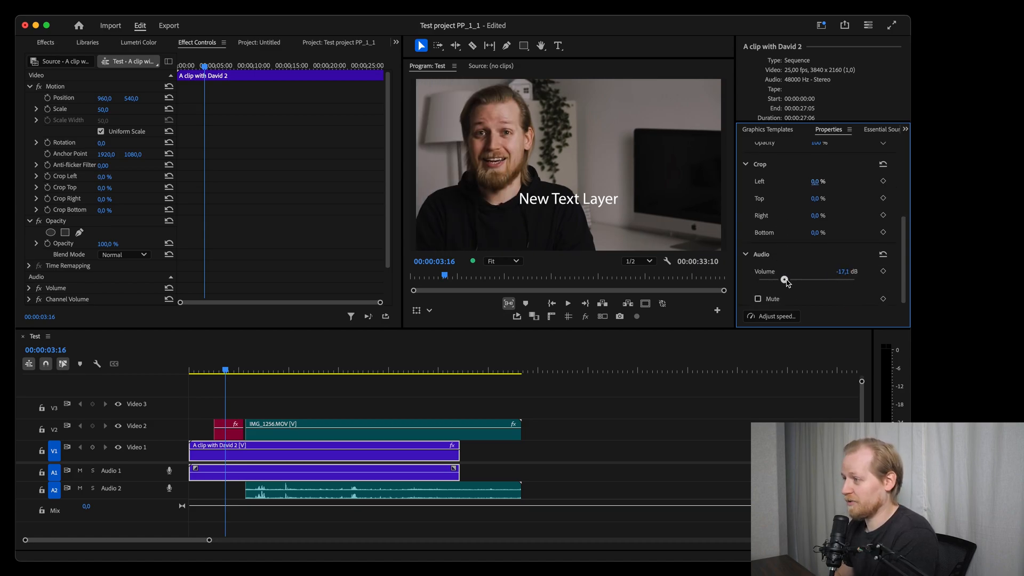
pyautogui.moveTo(786, 279); pyautogui.dragTo(822, 279)
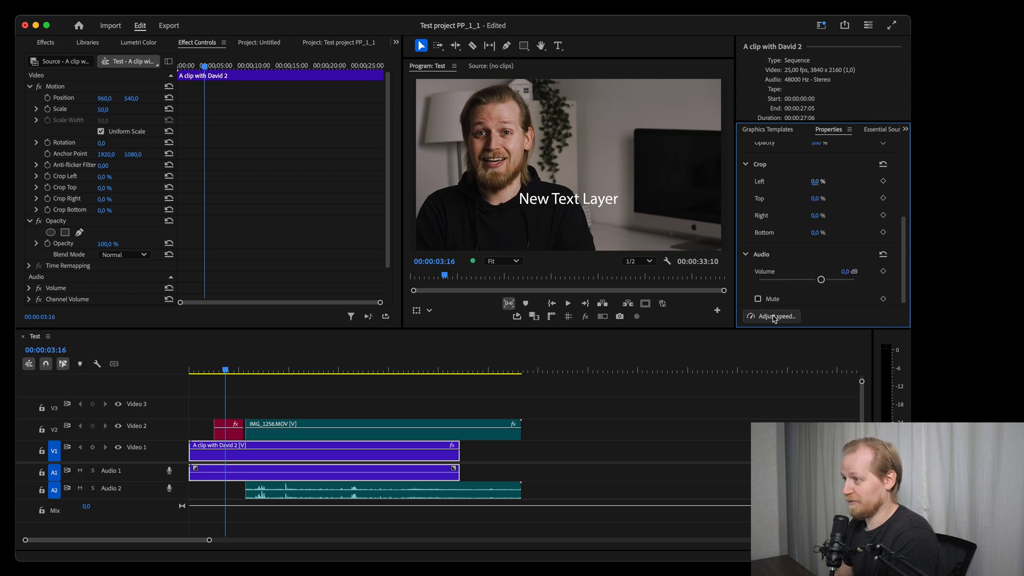
pyautogui.click(772, 316)
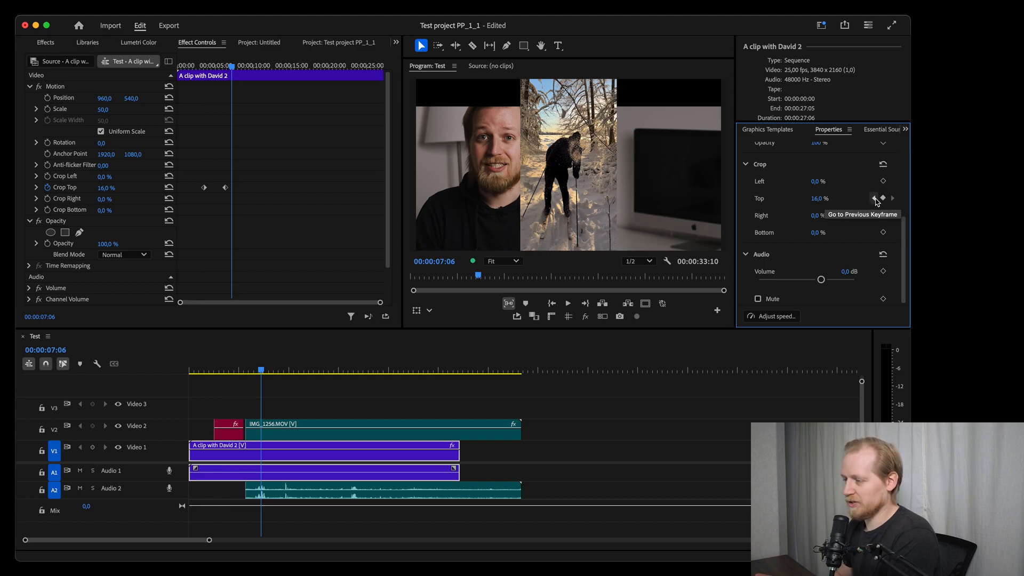
# Jump back to the earlier Crop Top keyframe where the value reads 0%.
pyautogui.click(874, 198)
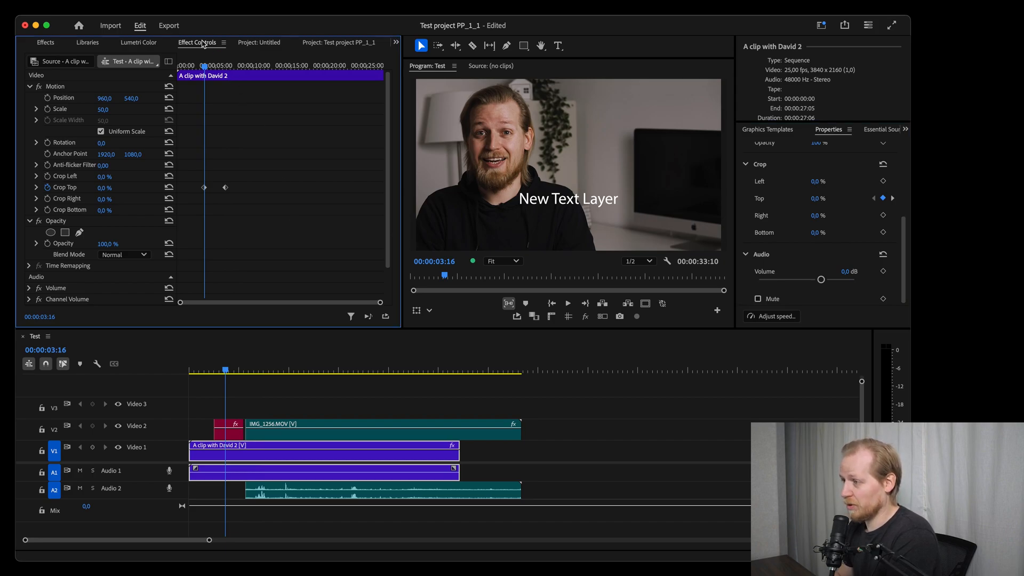
pyautogui.moveTo(209, 196)
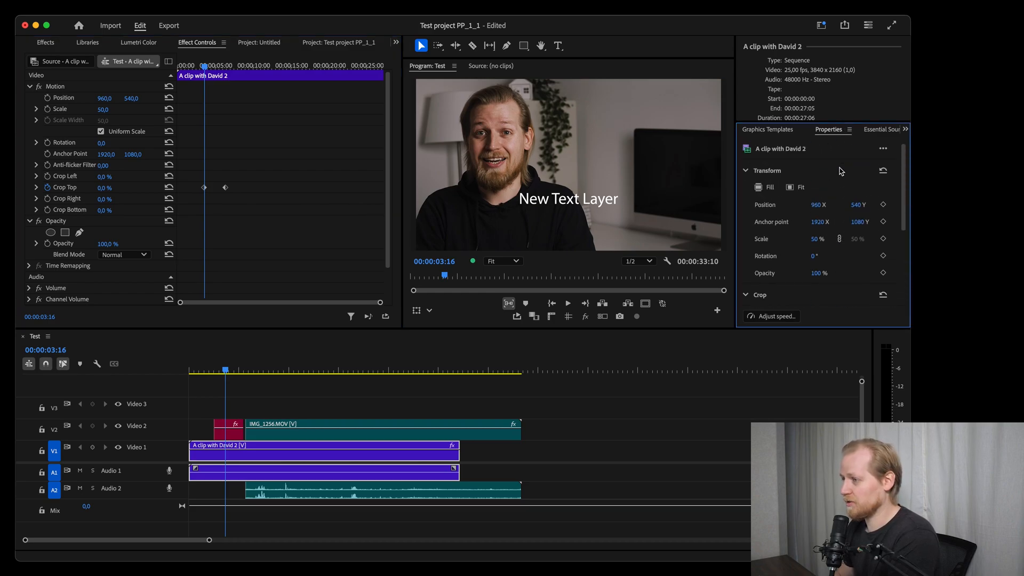
pyautogui.moveTo(883, 149)
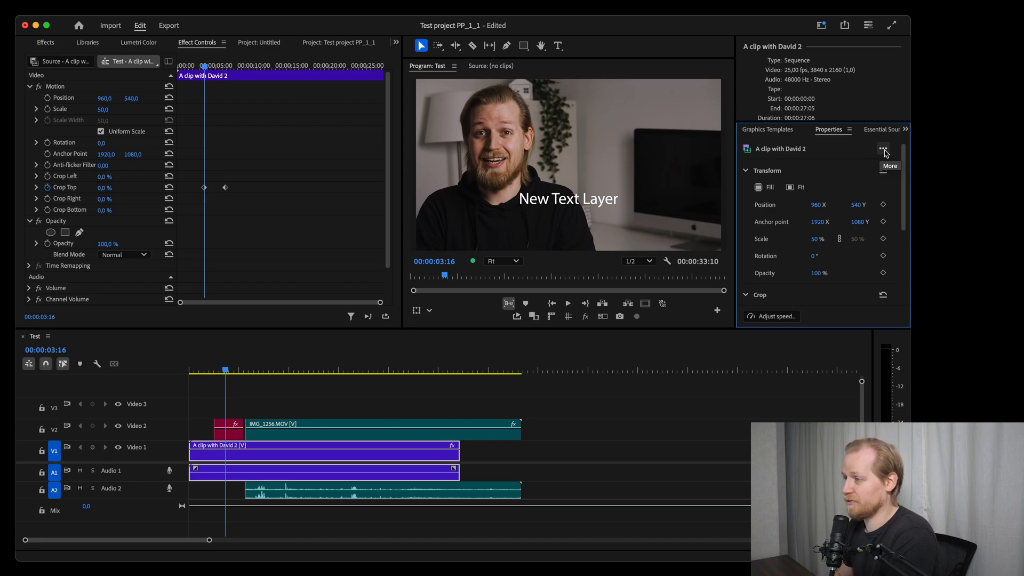
# Show the clip's extra-options list offering color adjustment, audio controls and advanced effects.
pyautogui.click(884, 149)
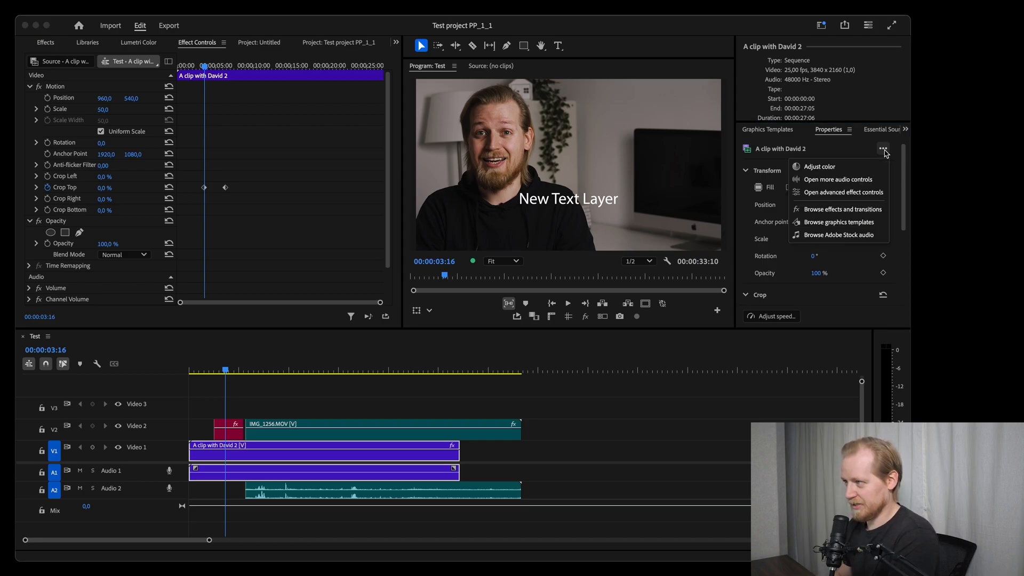
pyautogui.moveTo(854, 183)
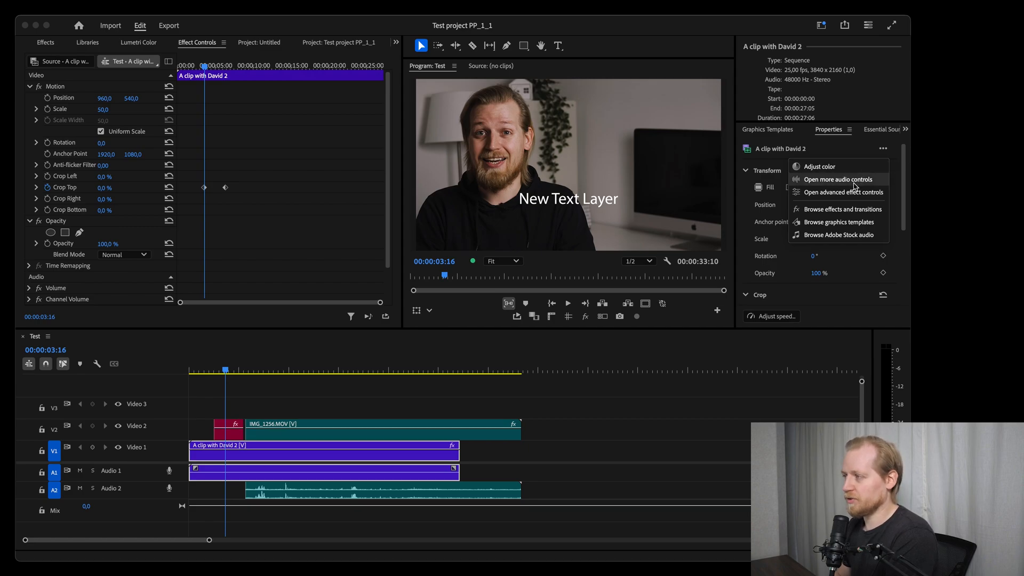
pyautogui.moveTo(847, 167)
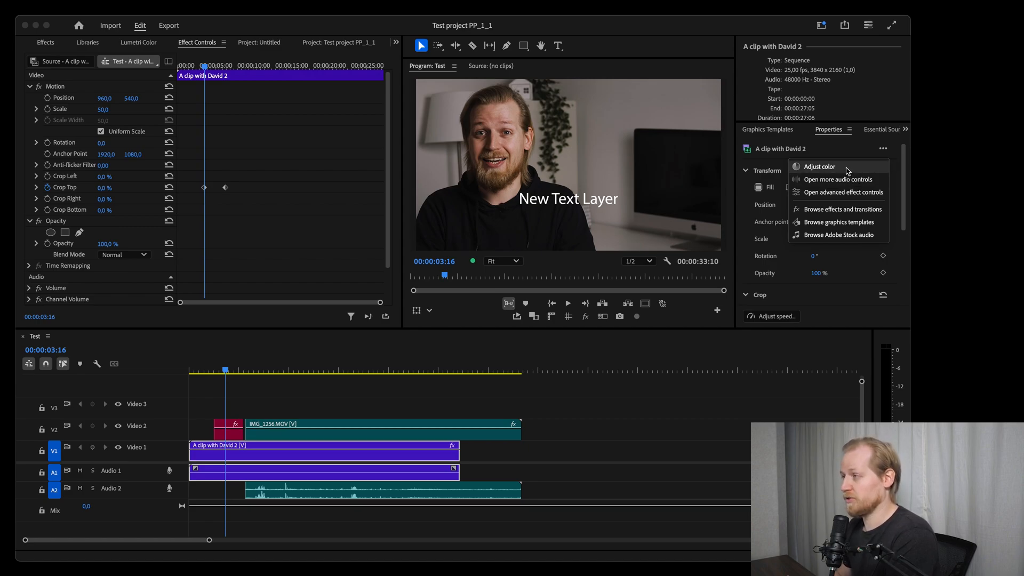
pyautogui.moveTo(842, 209)
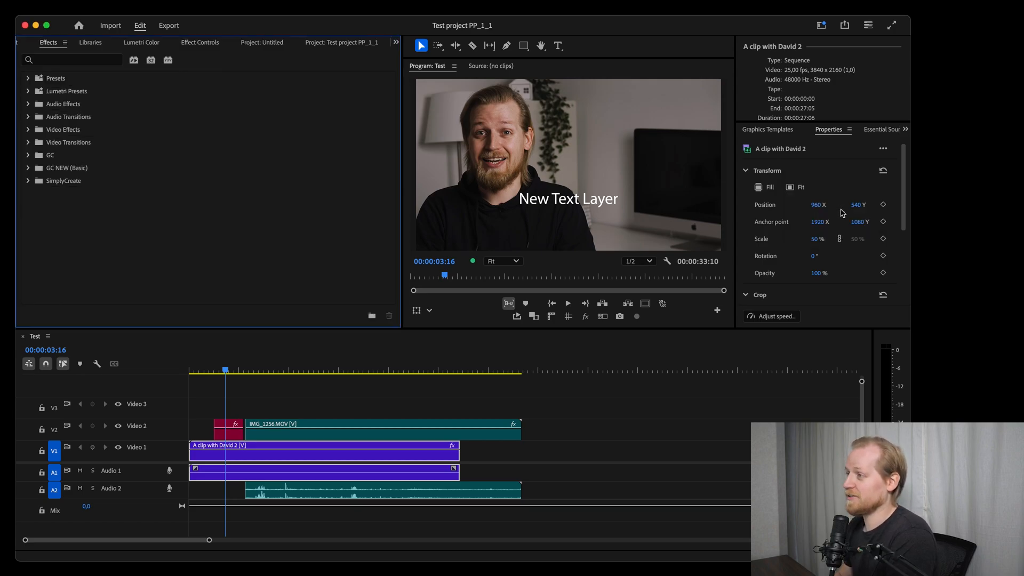
pyautogui.moveTo(53, 49)
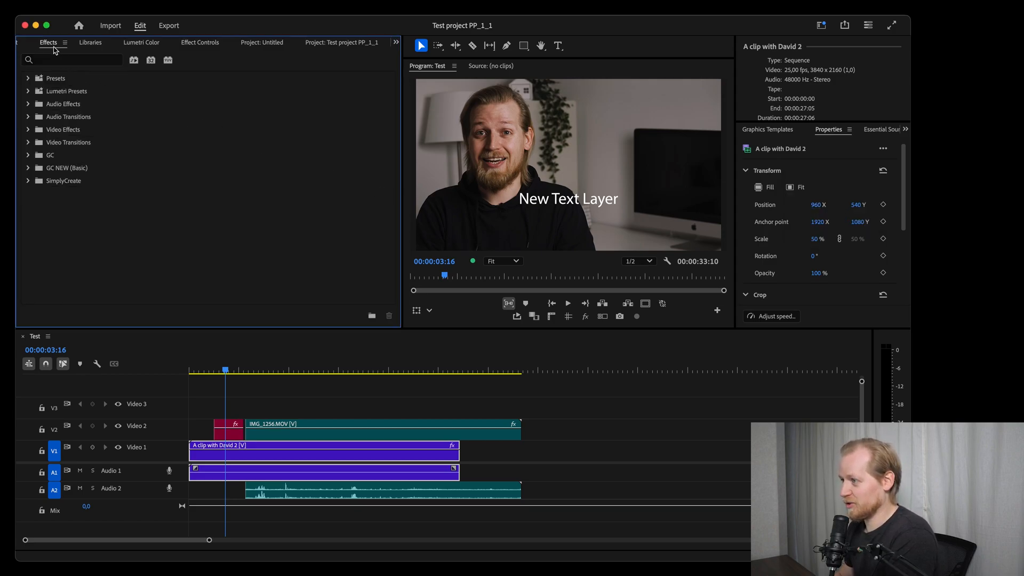
pyautogui.moveTo(627, 192)
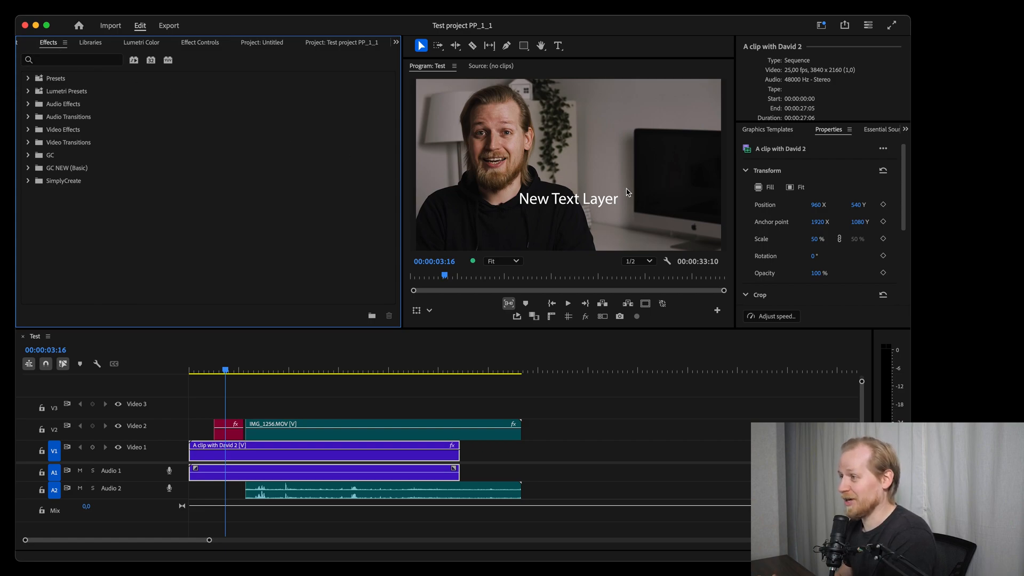
# View the clip's Lumetri Color curves and Essential Sound settings, then return to its Properties.
pyautogui.click(882, 148)
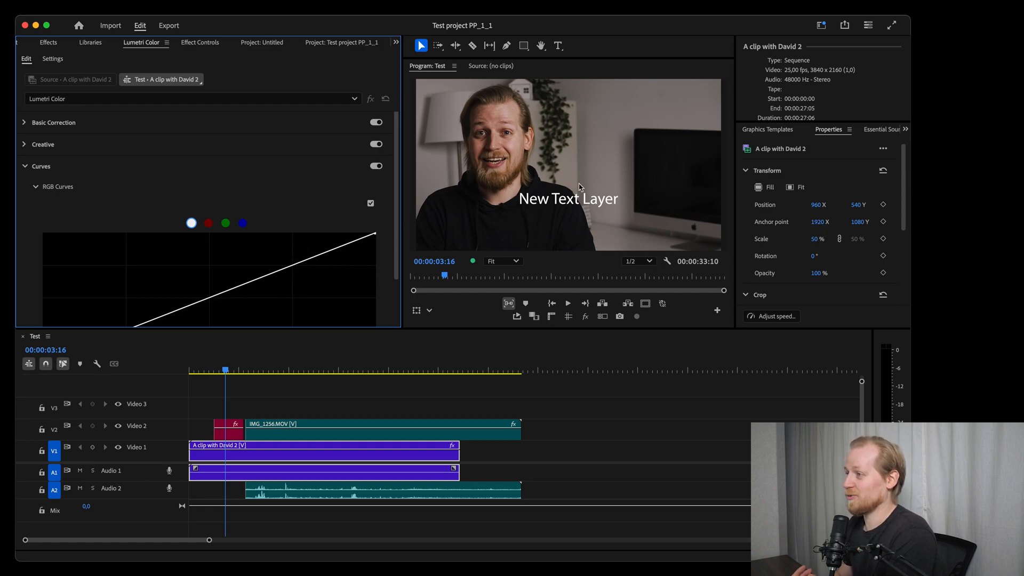
pyautogui.click(882, 149)
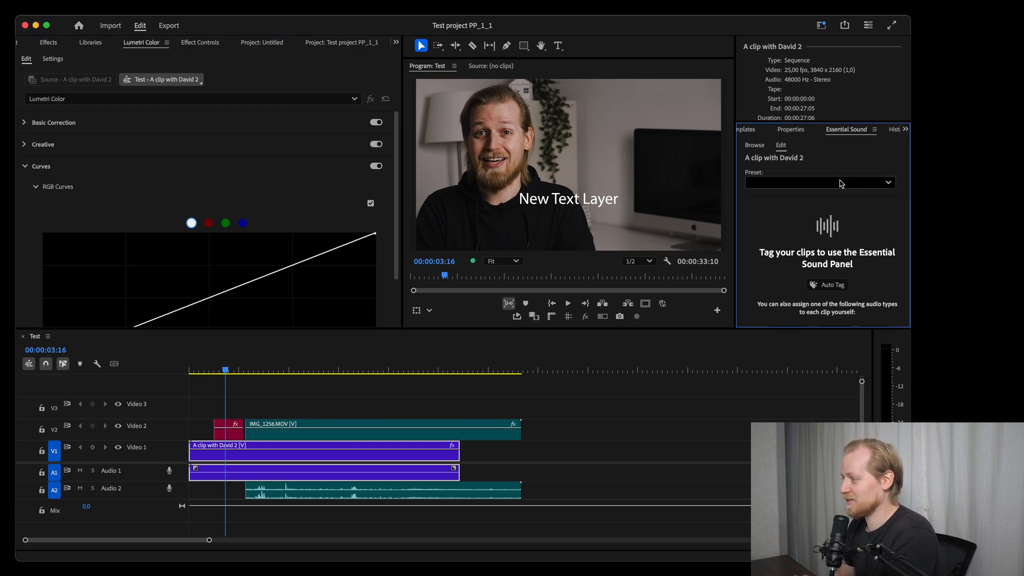
pyautogui.moveTo(847, 154)
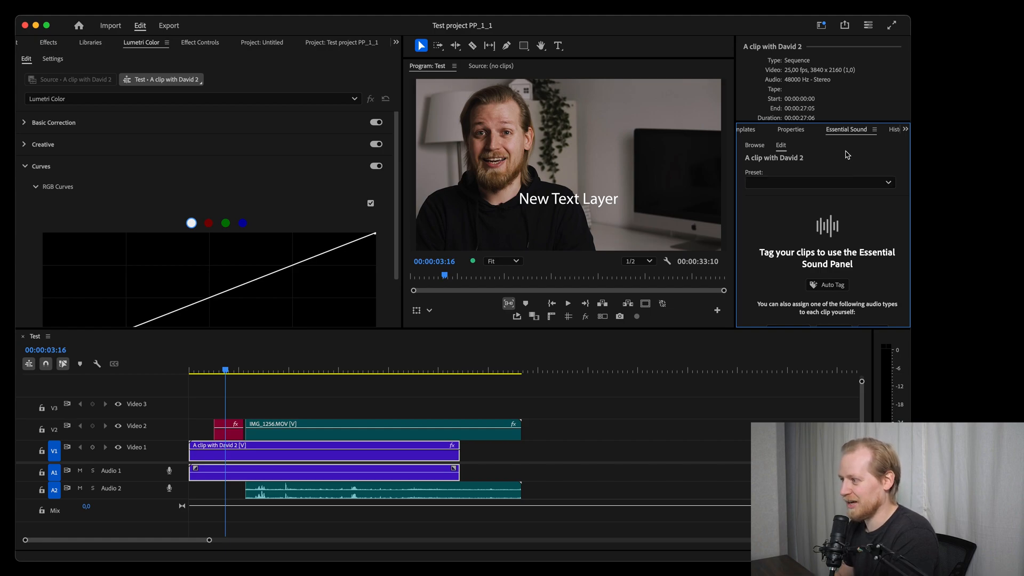
pyautogui.moveTo(815, 134)
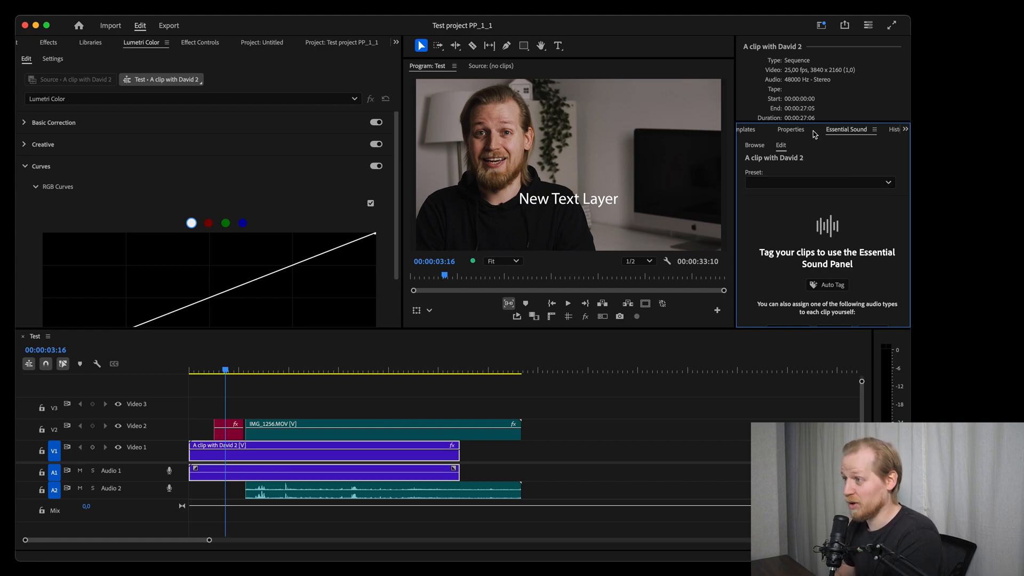
pyautogui.click(790, 129)
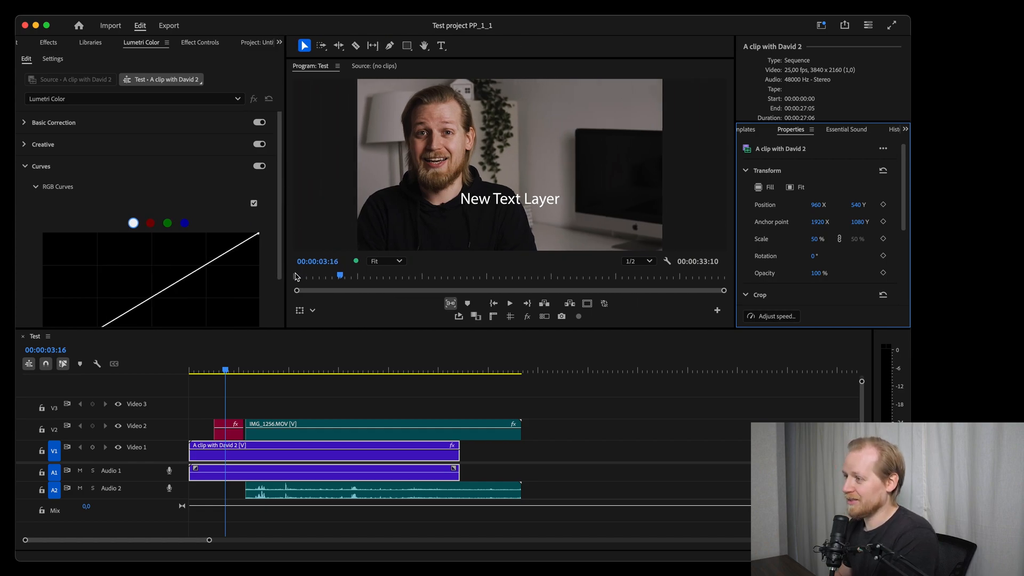
pyautogui.moveTo(299, 310)
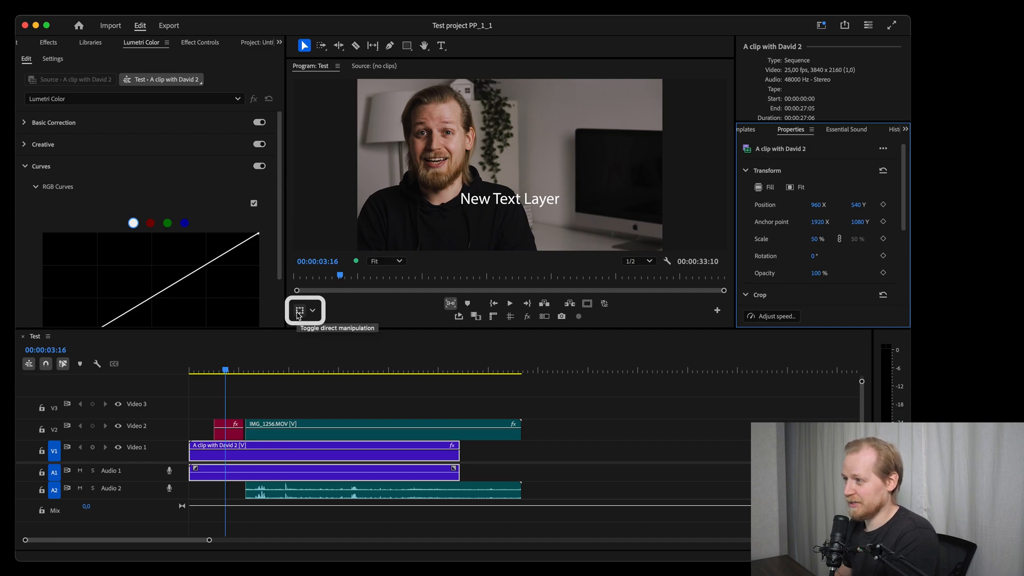
# Turn on direct manipulation in the Program Monitor and set its mode to Crop.
pyautogui.click(312, 310)
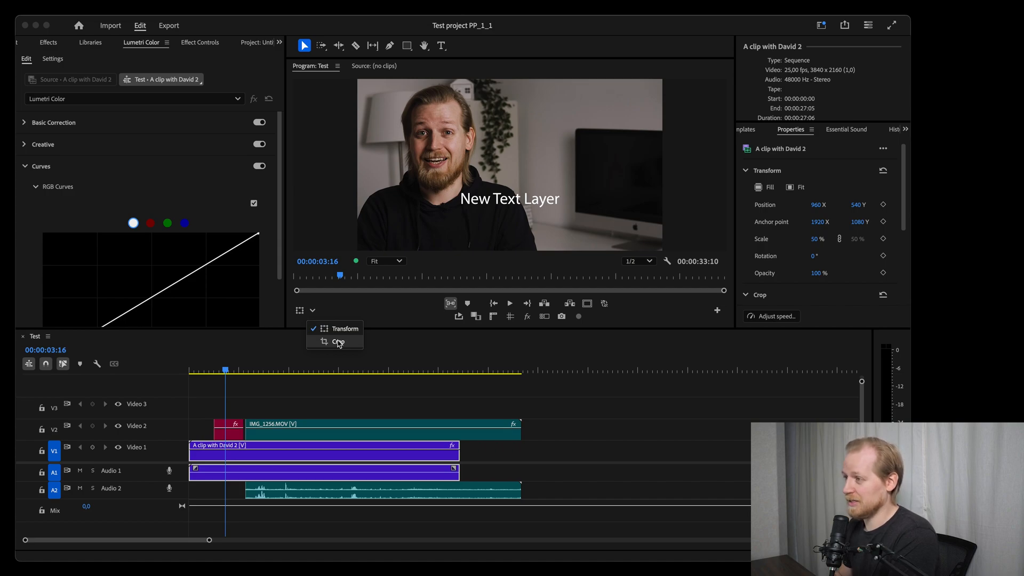
pyautogui.click(339, 328)
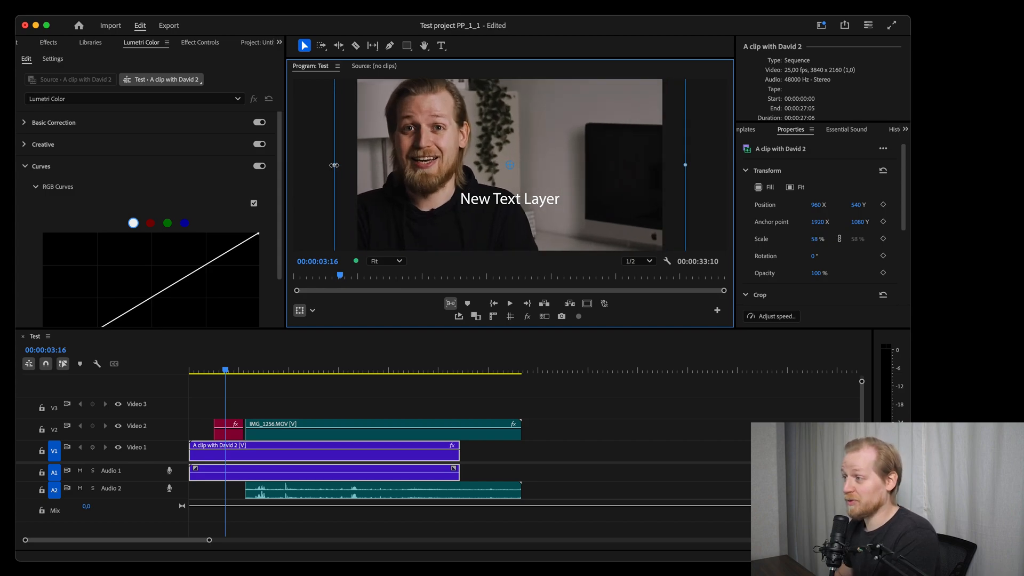
pyautogui.click(313, 310)
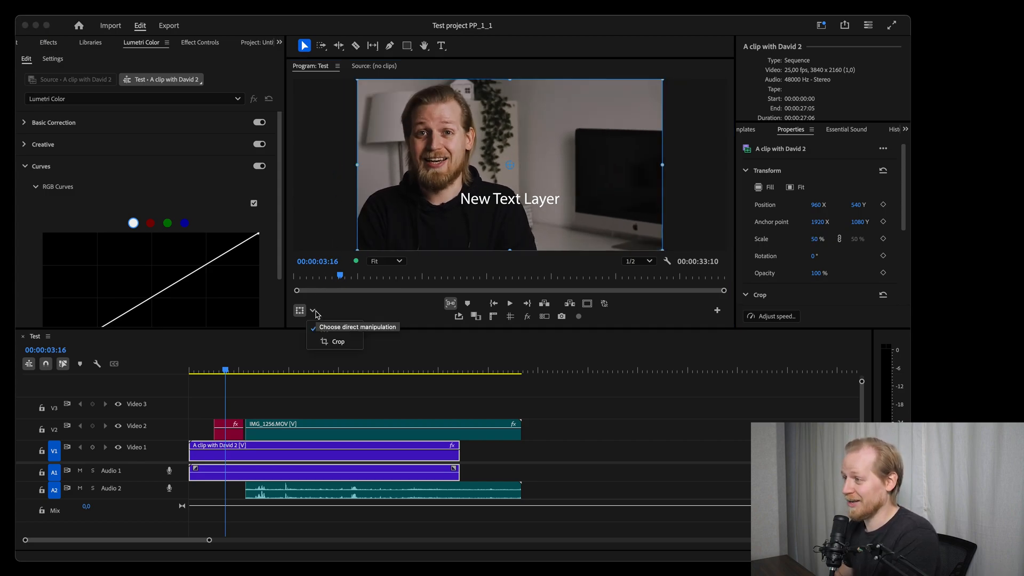
pyautogui.click(338, 341)
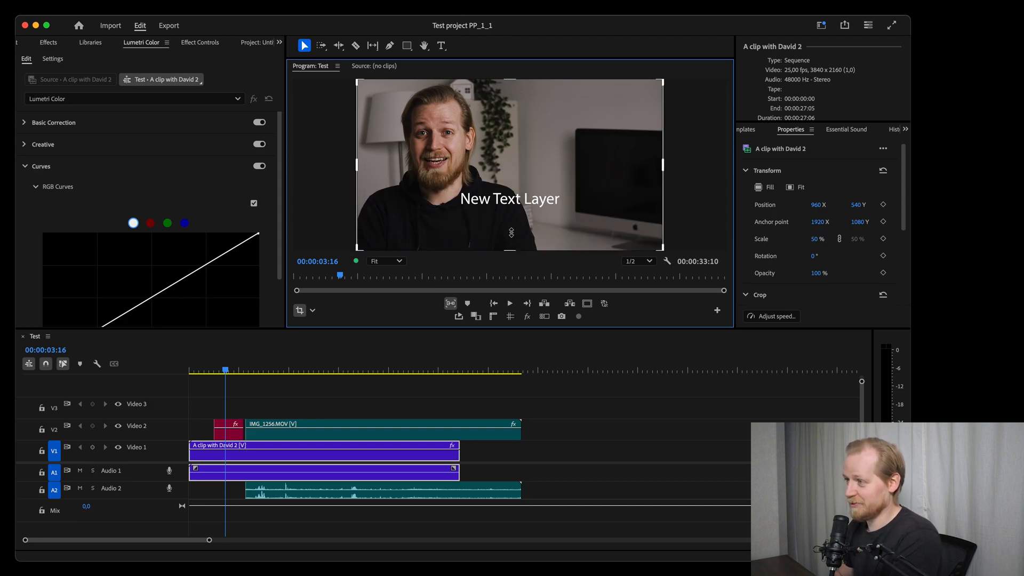
# Draw a grey rectangle whose top edge sits at the centre of the frame.
pyautogui.click(410, 46)
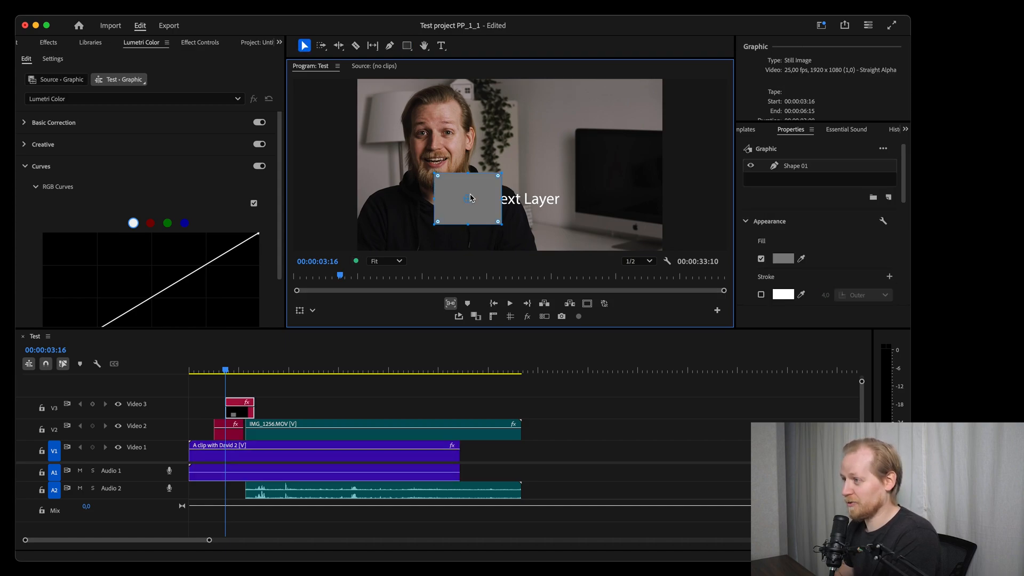
pyautogui.moveTo(467, 200); pyautogui.dragTo(509, 196)
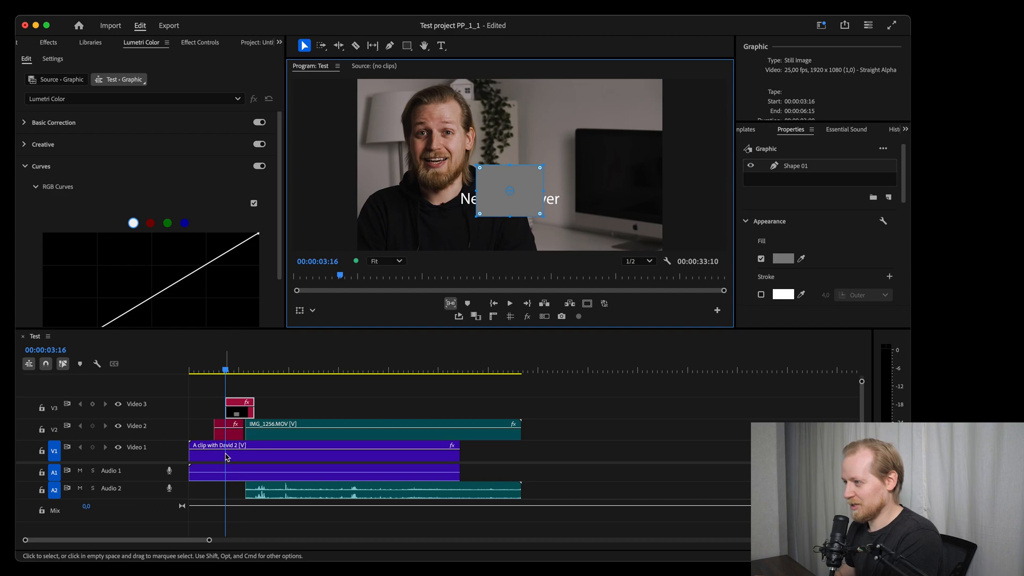
# Select the V1 David clip, switch direct manipulation to Crop and drag its bottom up to the frame's middle.
pyautogui.click(227, 453)
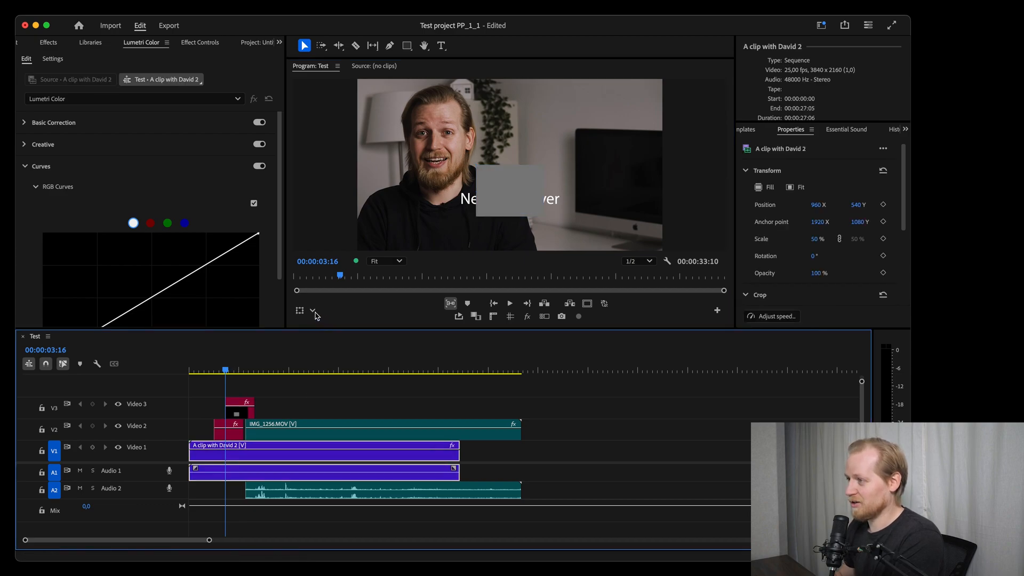
pyautogui.click(312, 310)
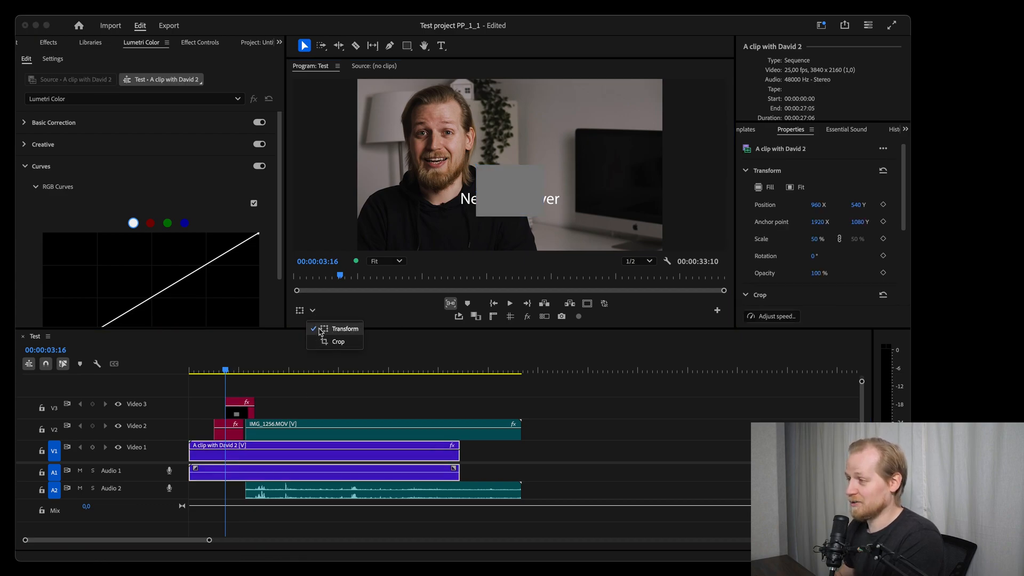
pyautogui.click(344, 329)
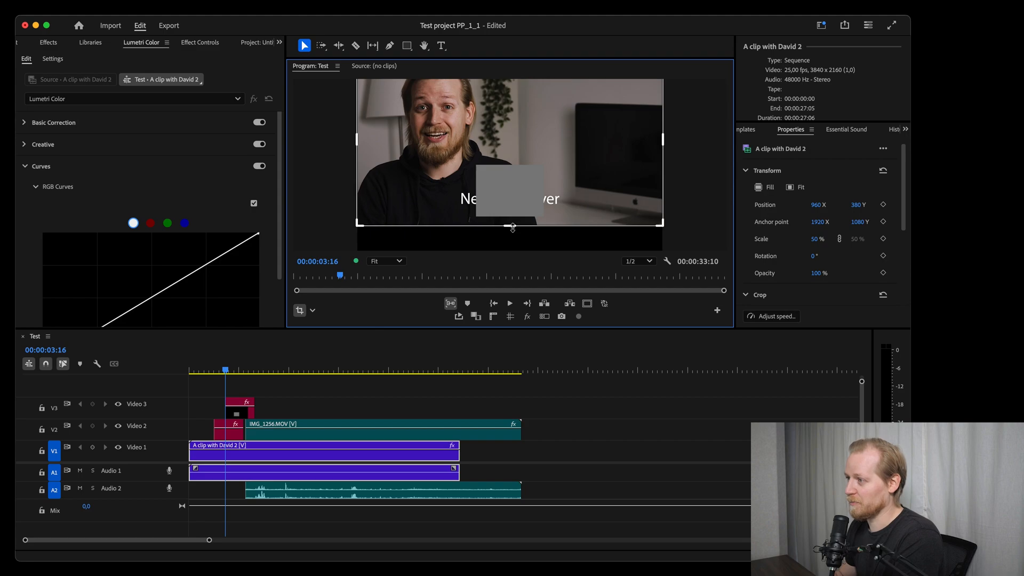
pyautogui.moveTo(512, 226); pyautogui.dragTo(506, 170)
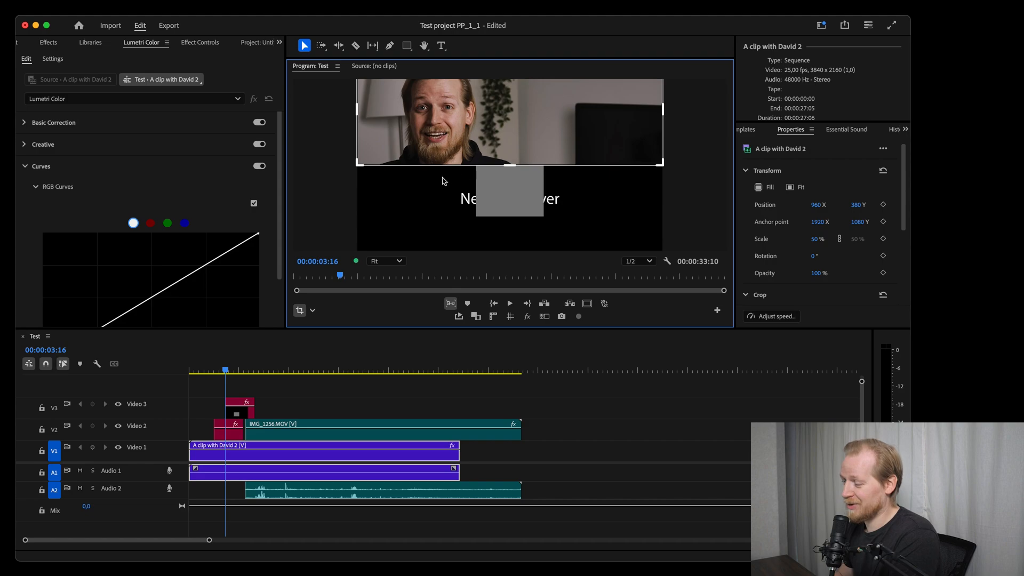
pyautogui.click(240, 402)
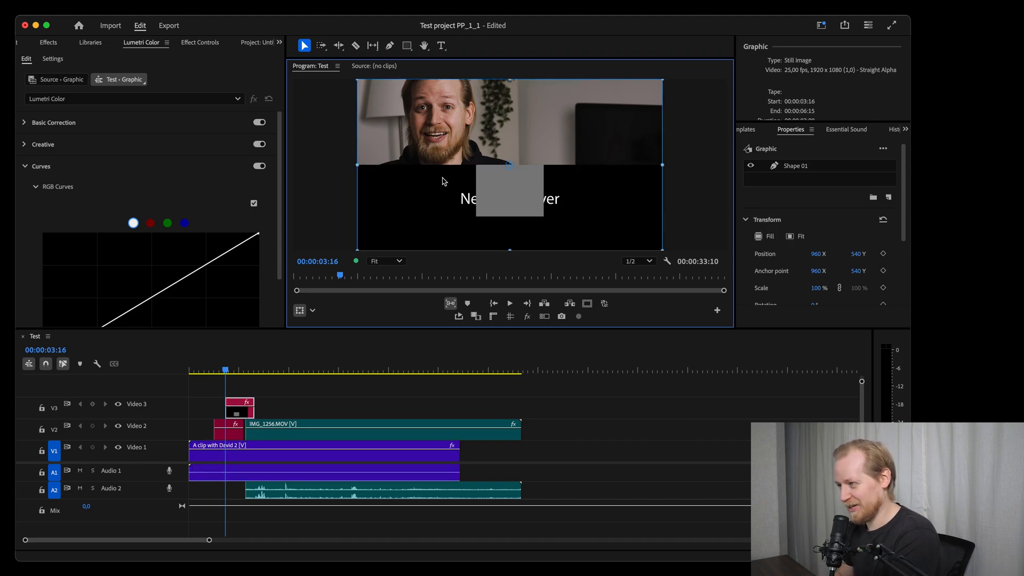